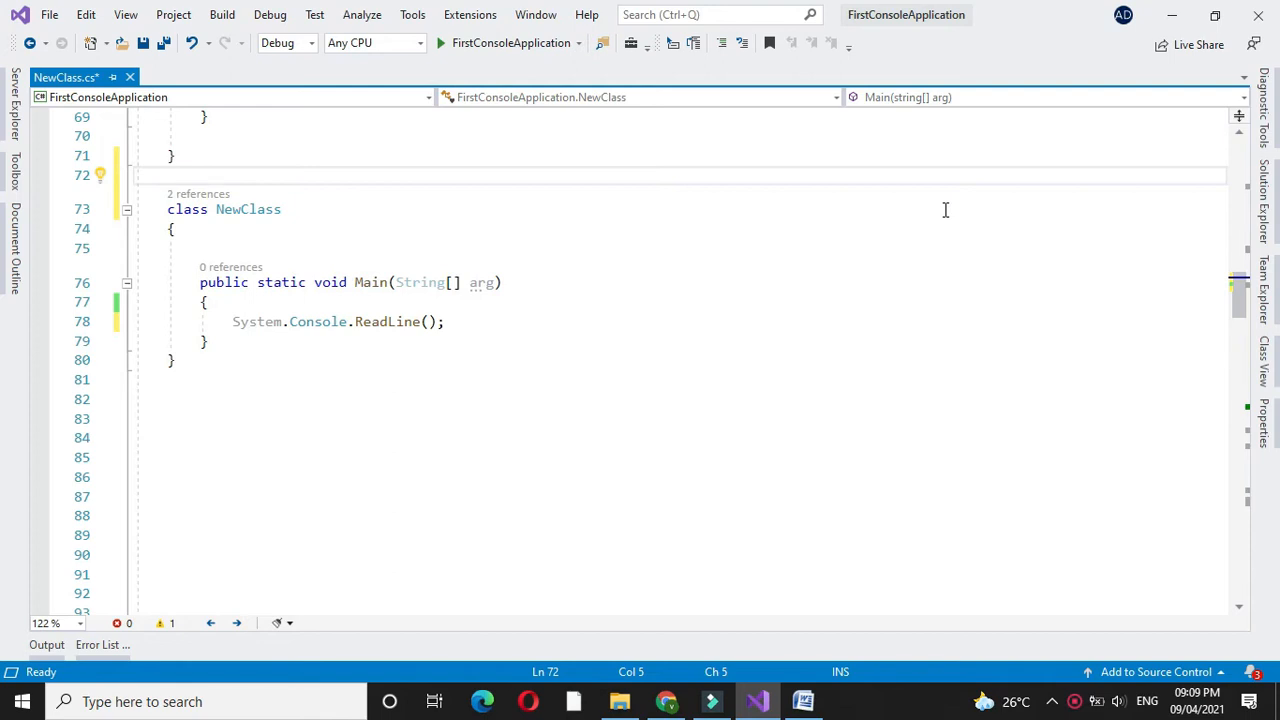
Add a comment about converting Celsius to Fahrenheit and an empty ConvCelToFer class.
{"action": "type", "text": "//program to"}
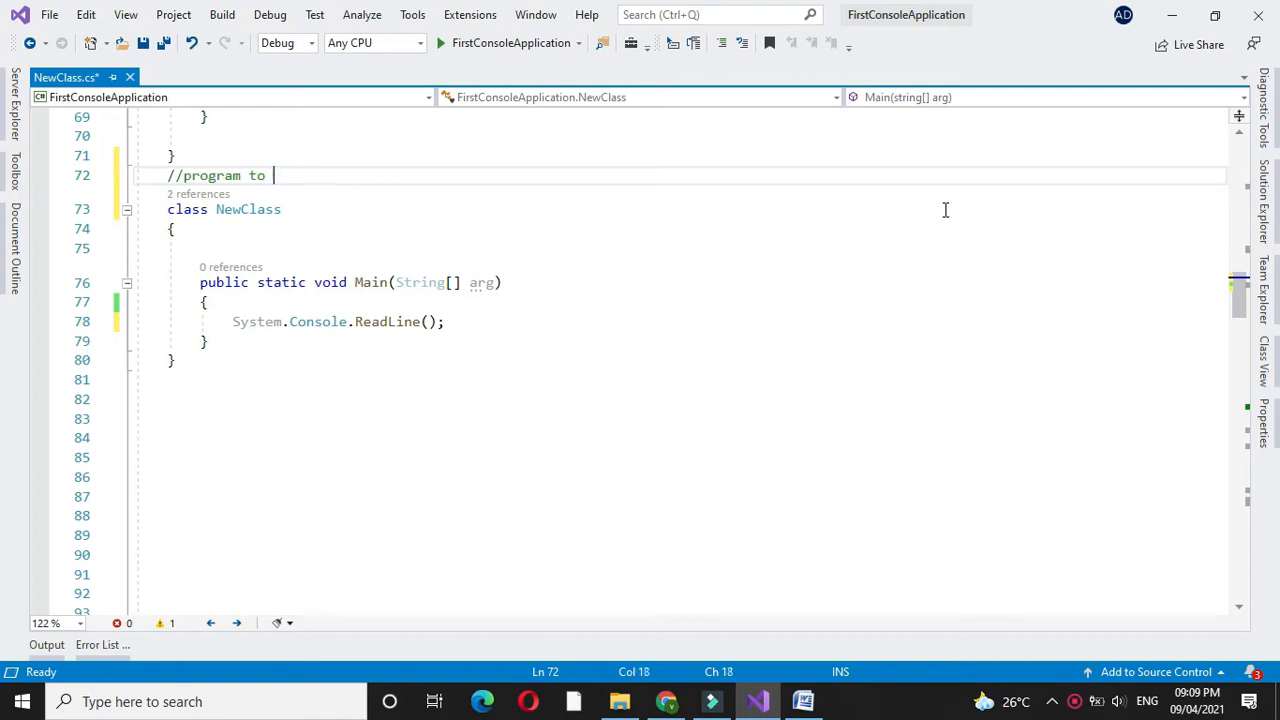
{"action": "type", "text": "convert celcius to farenheit using constructor"}
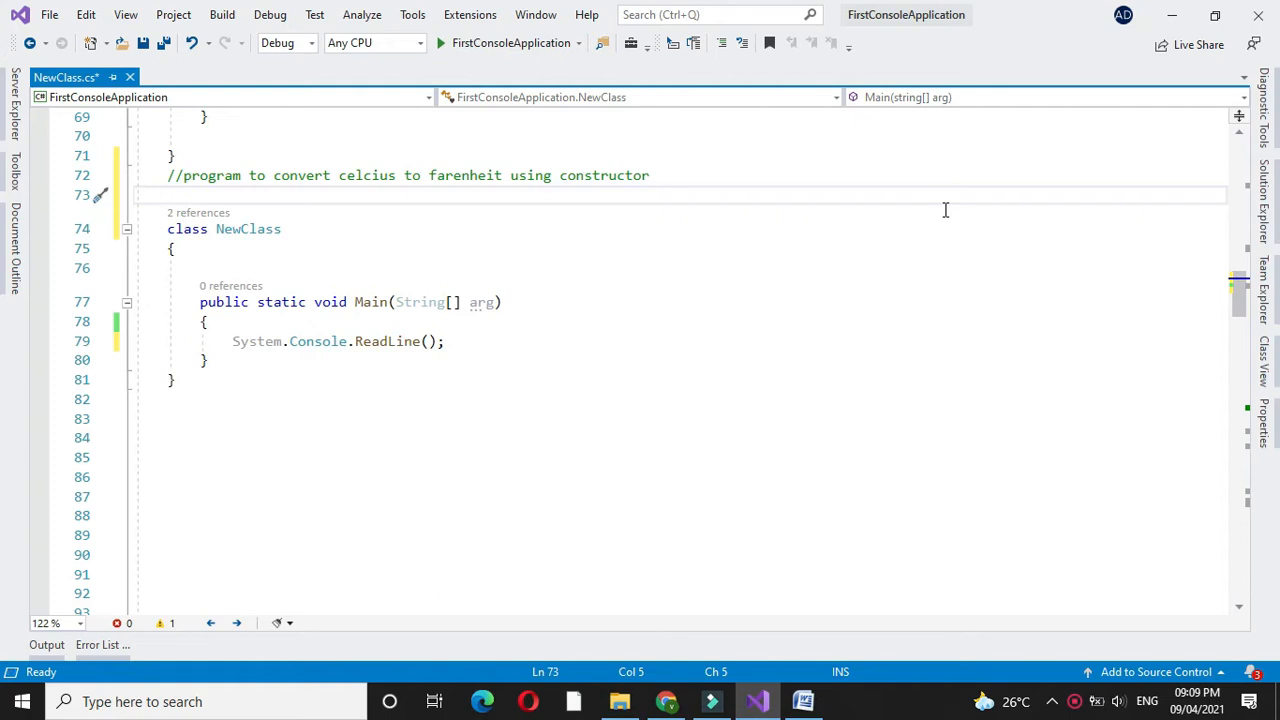
{"action": "type", "text": "class"}
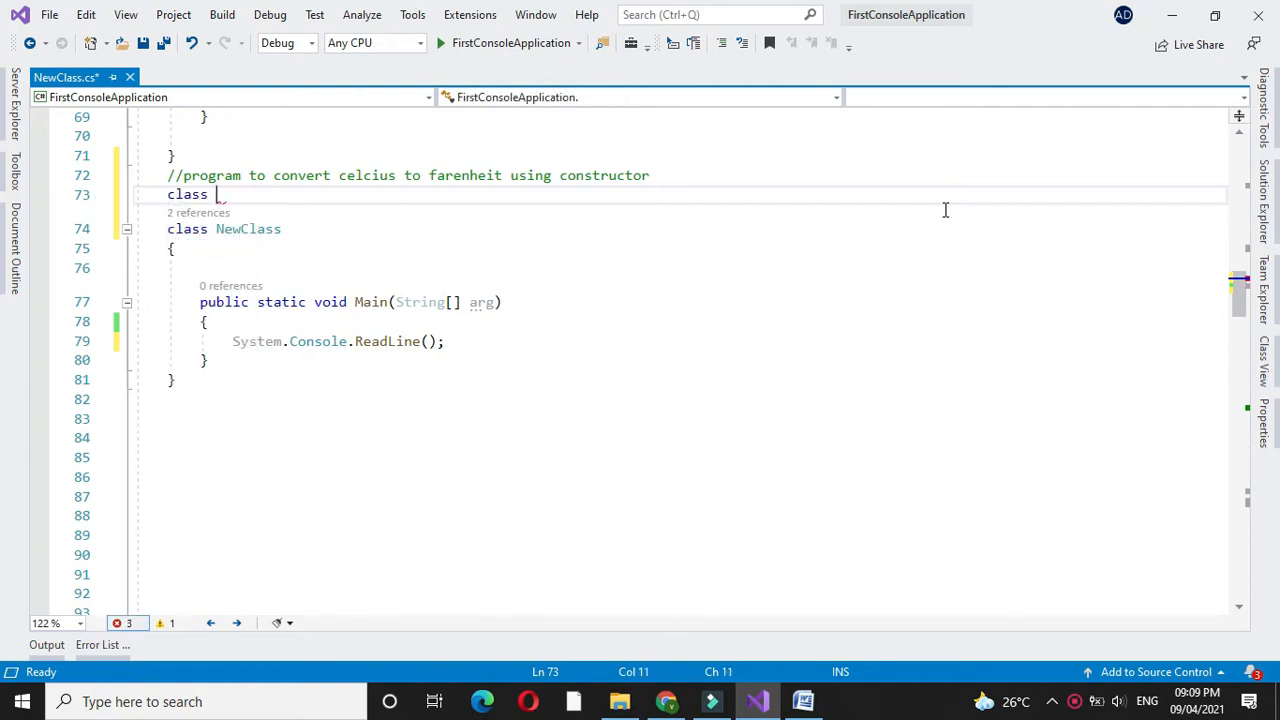
{"action": "type", "text": "ConvCelToFer"}
{"action": "type", "text": "{"}
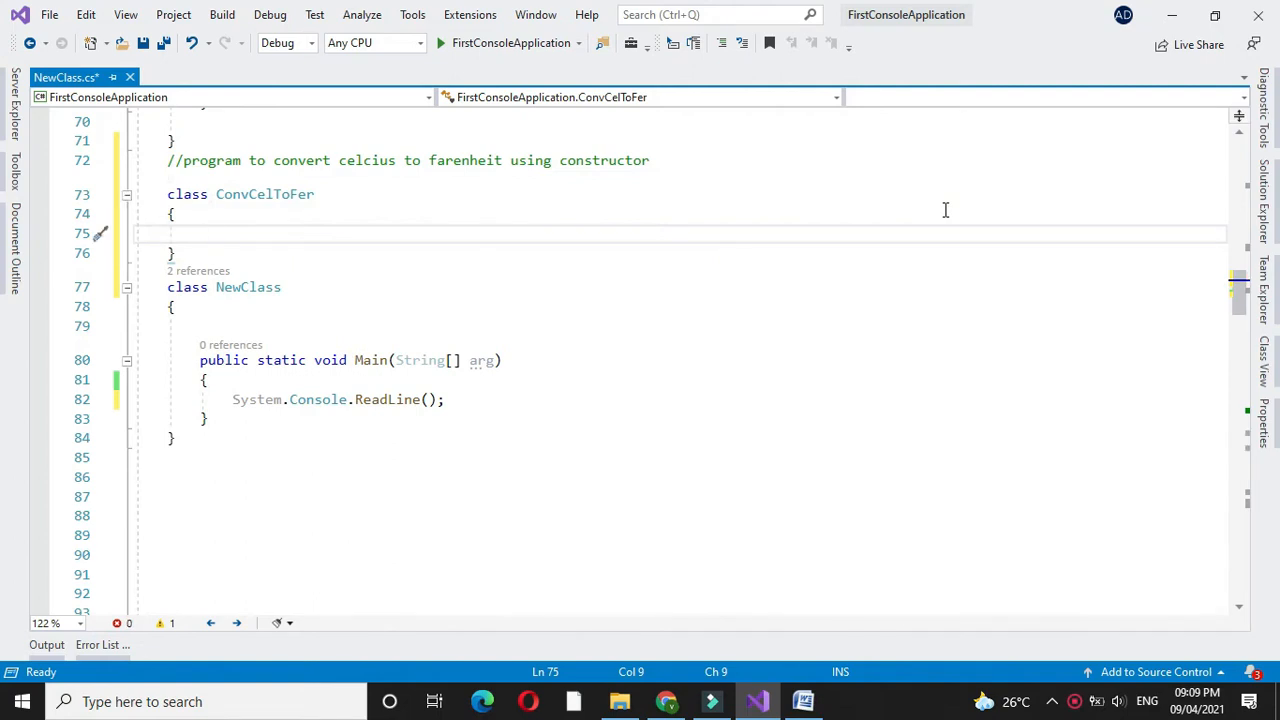
Declare double fields cel and fer in ConvCelToFer.
{"action": "type", "text": "double ce"}
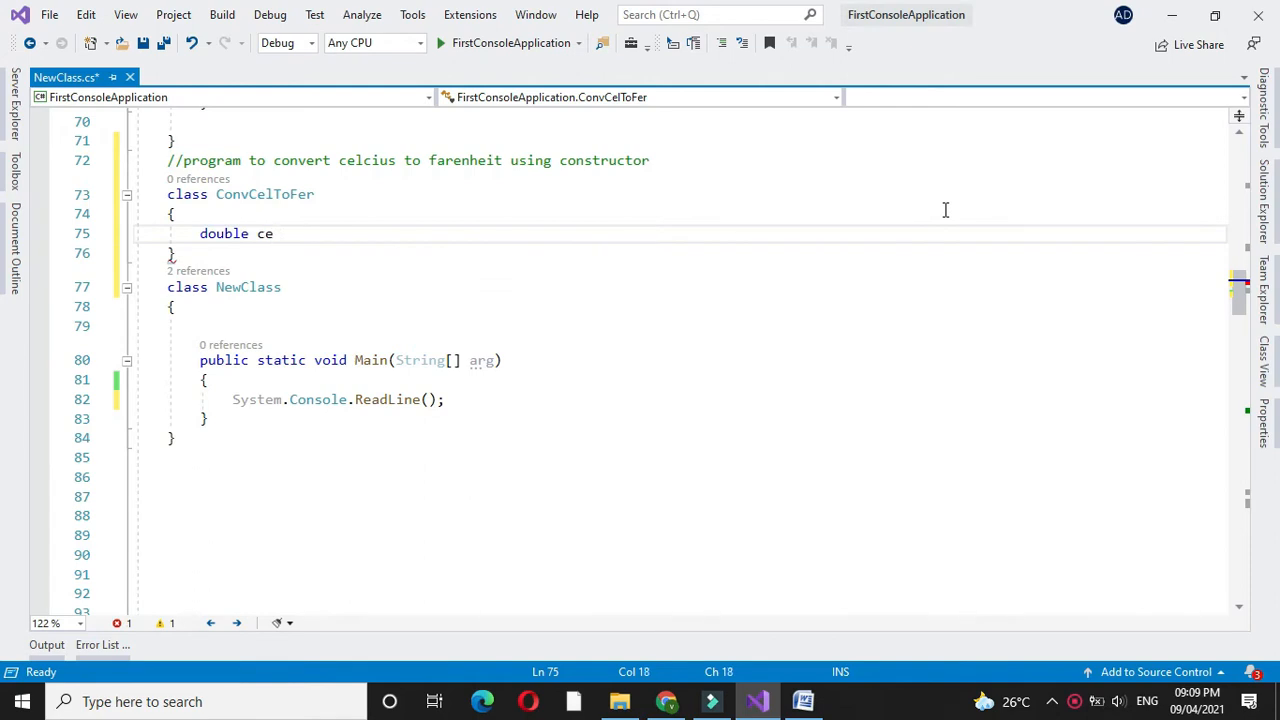
{"action": "type", "text": "l,f"}
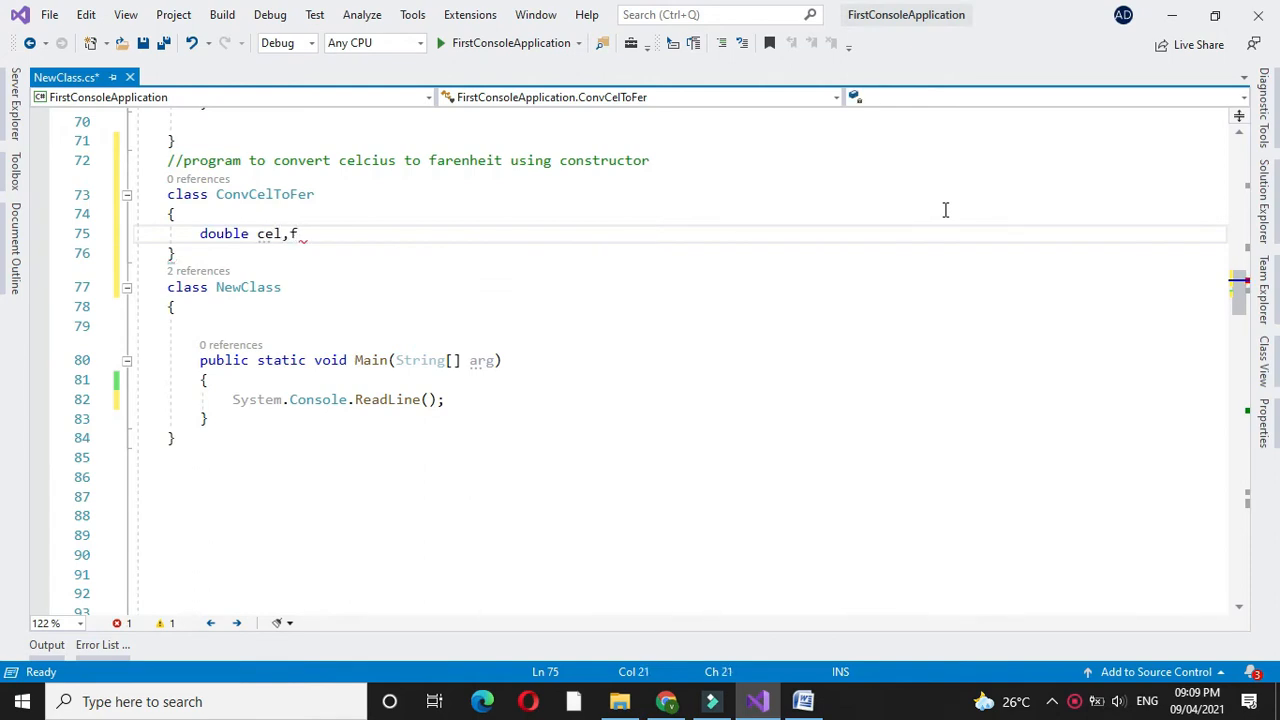
{"action": "type", "text": "er;"}
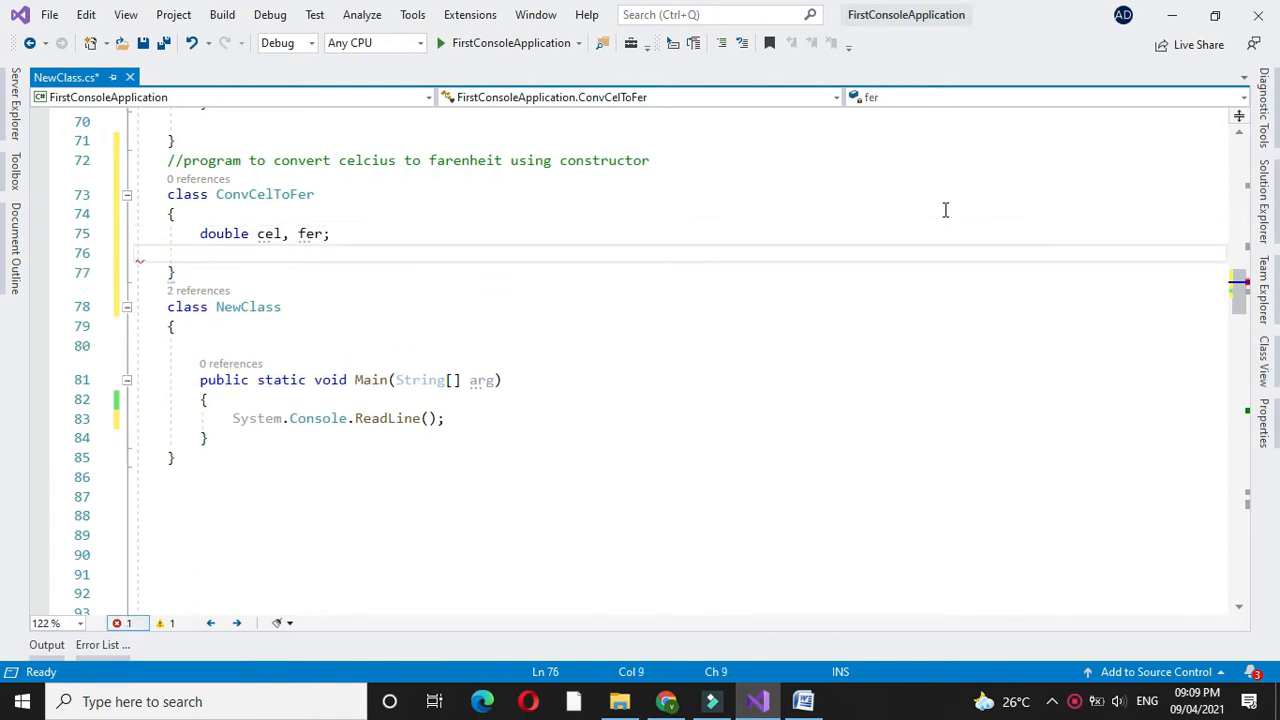
Add a public ConvCelToFer(double cel) constructor that assigns this.cel = cel.
{"action": "type", "text": "public c"}
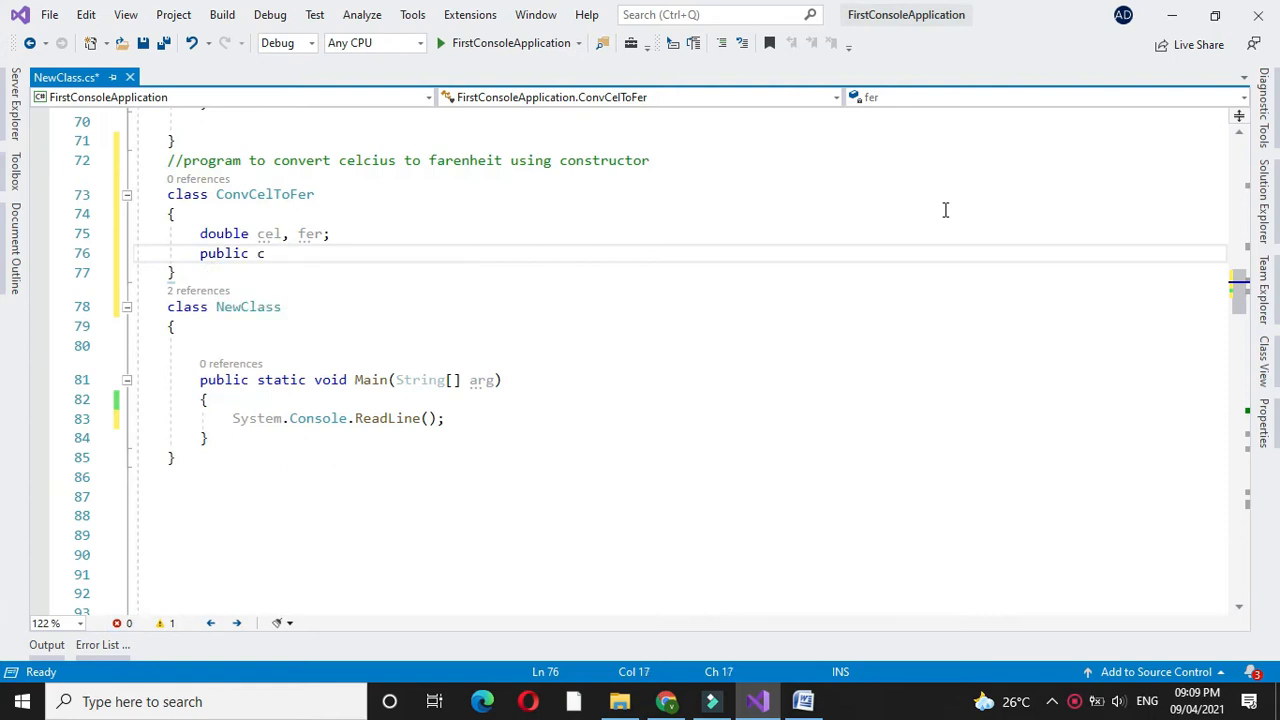
{"action": "type", "text": "onvCelToFer"}
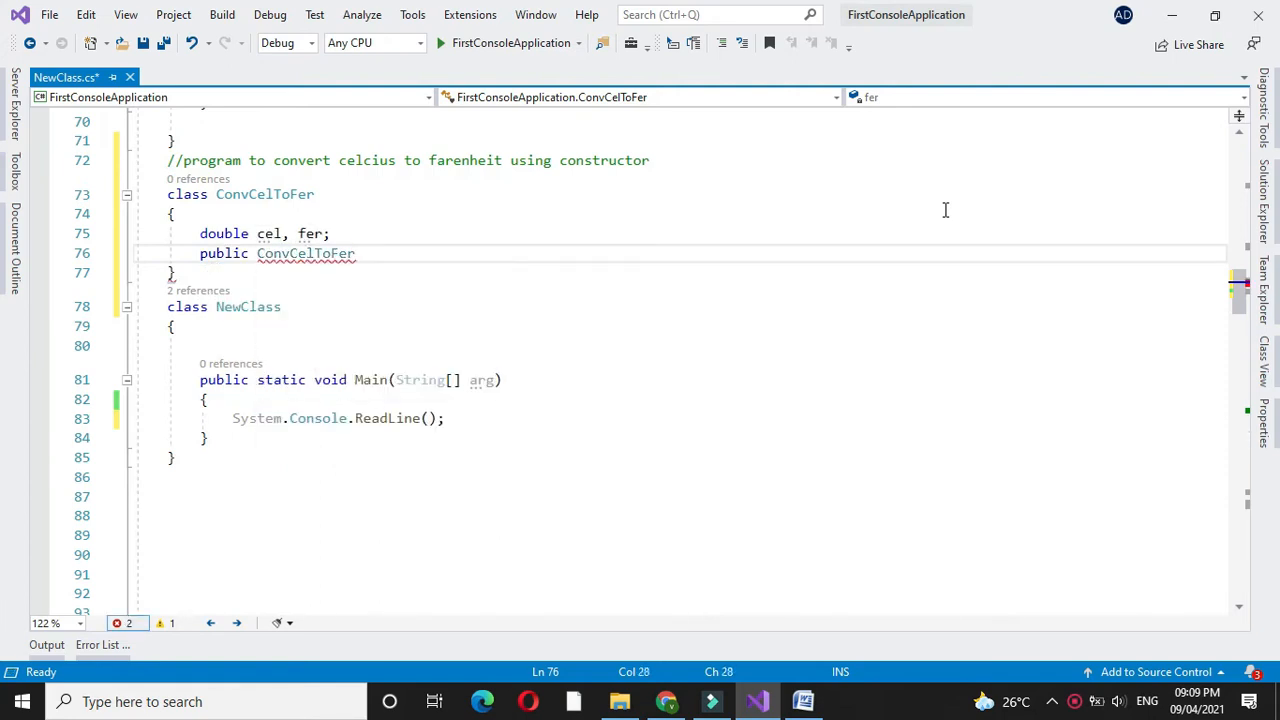
{"action": "type", "text": "(double cel"}
{"action": "type", "text": "{"}
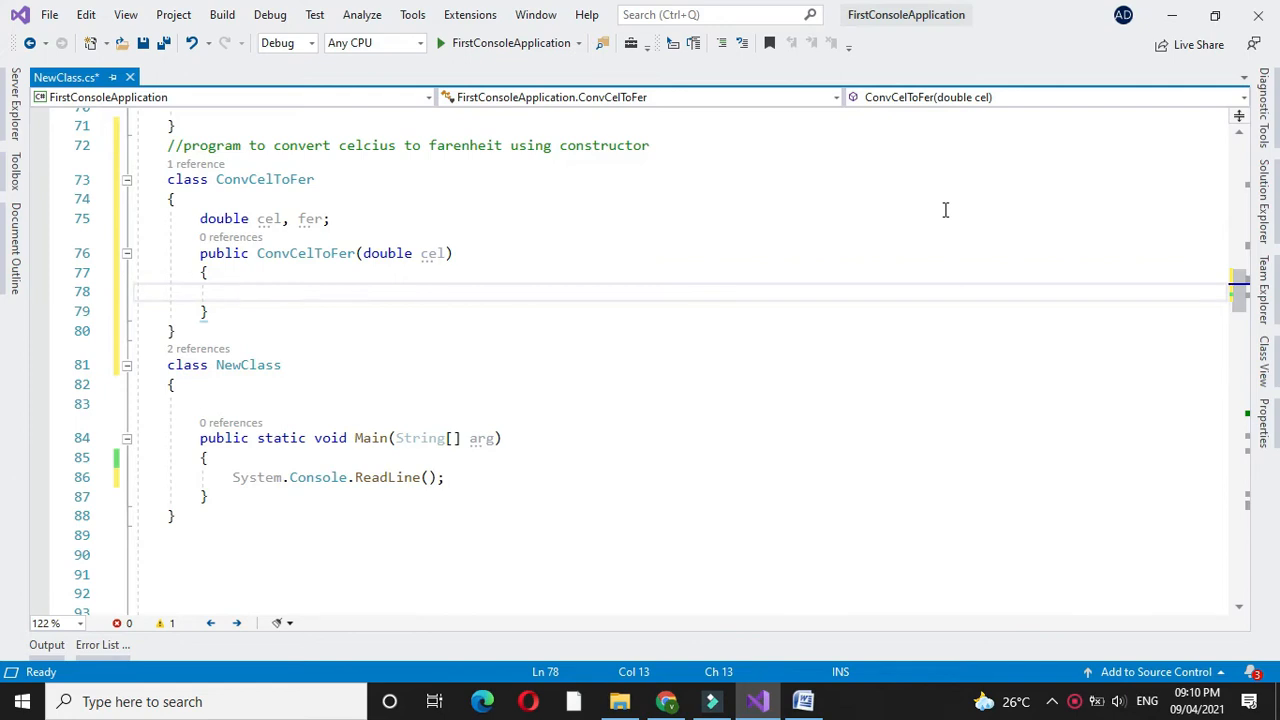
{"action": "type", "text": "this.c"}
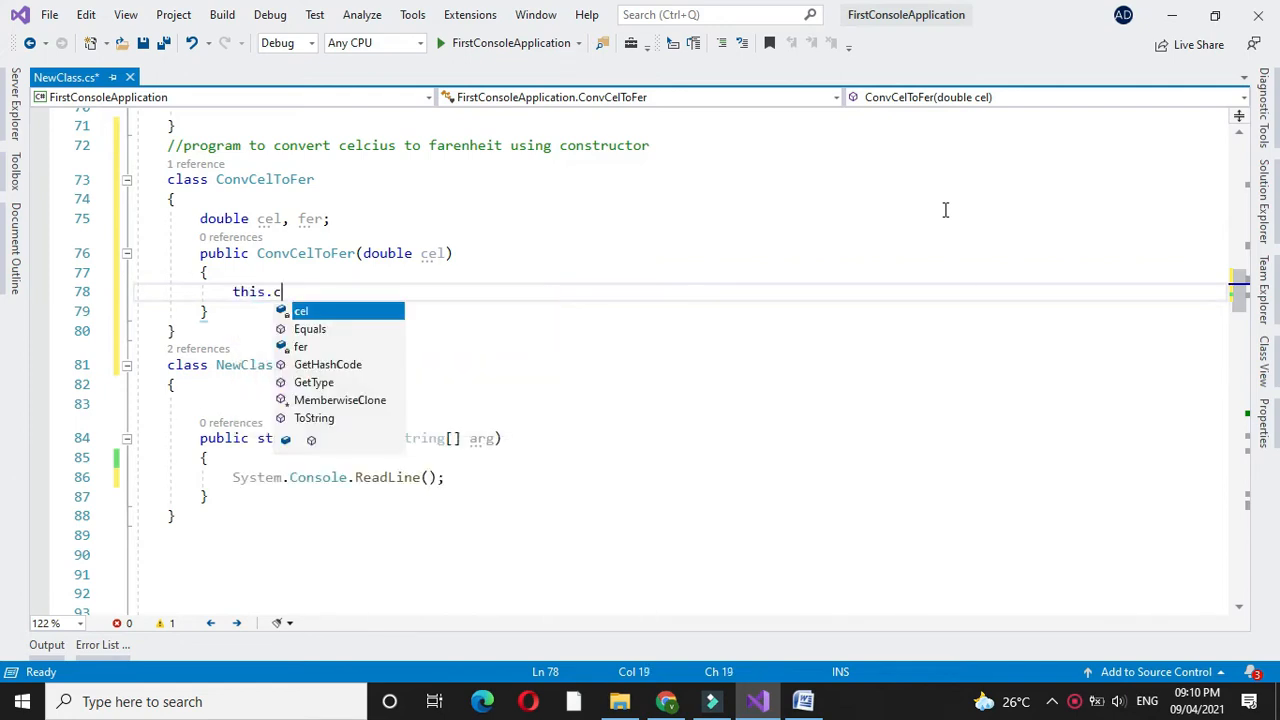
{"action": "type", "text": "el = cel;"}
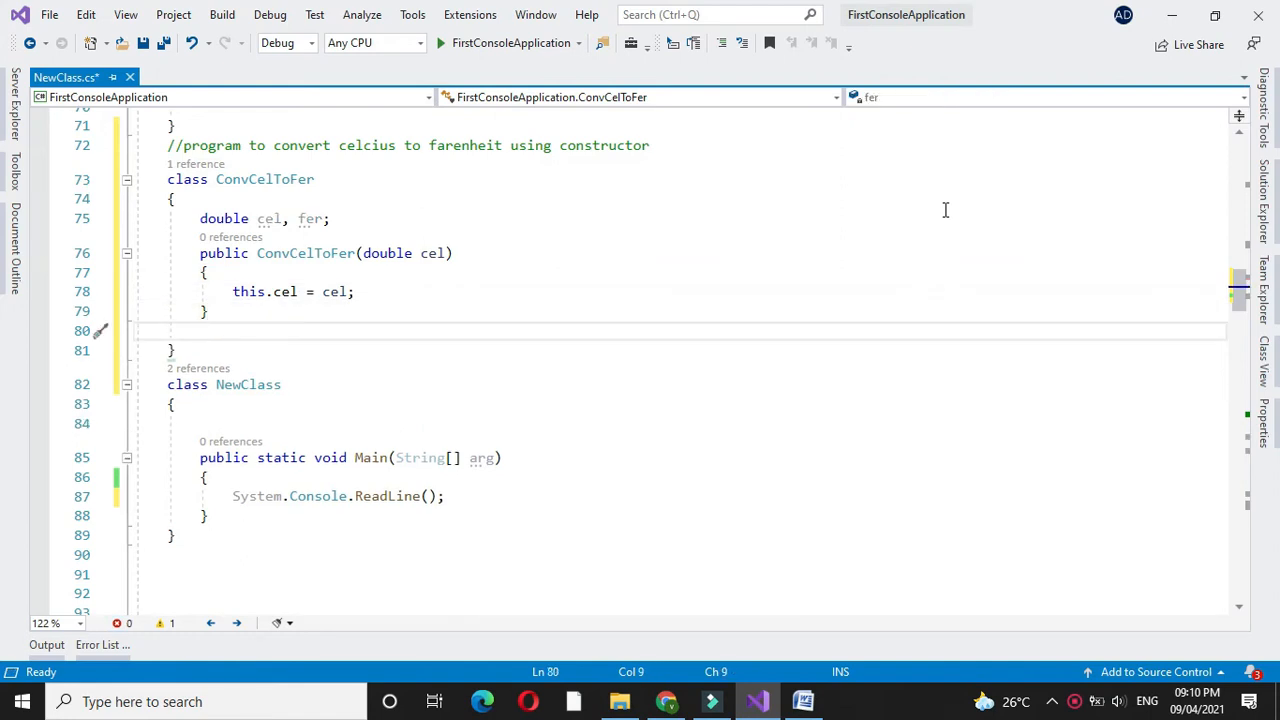
Add a public void DispFer() method computing fer = (cel*1.8) + 32.
{"action": "type", "text": "public v"}
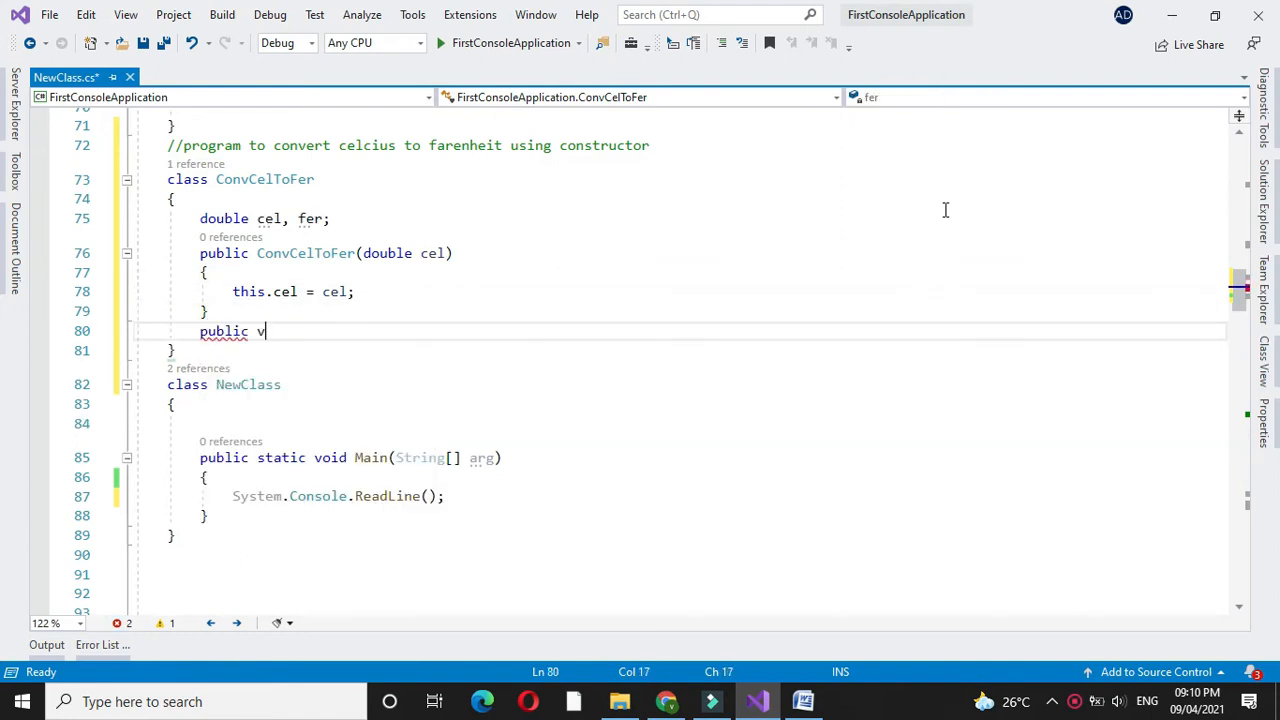
{"action": "type", "text": "oid DispFer"}
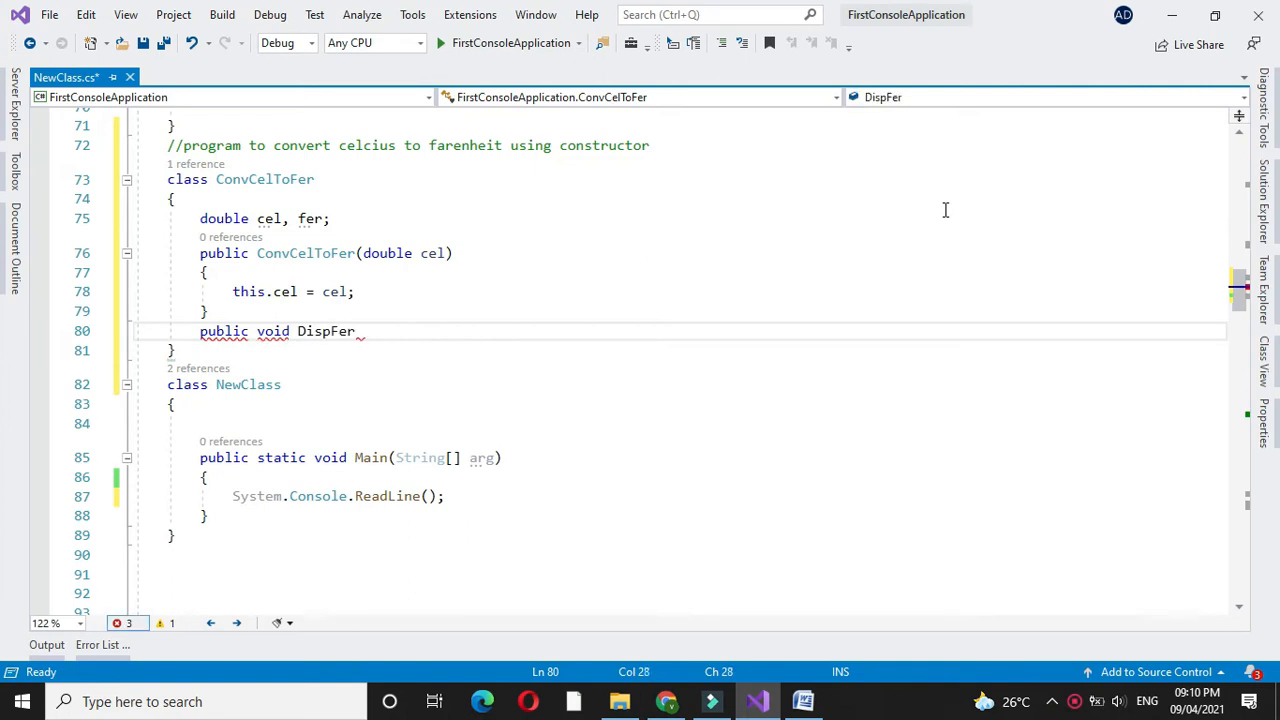
{"action": "type", "text": "()"}
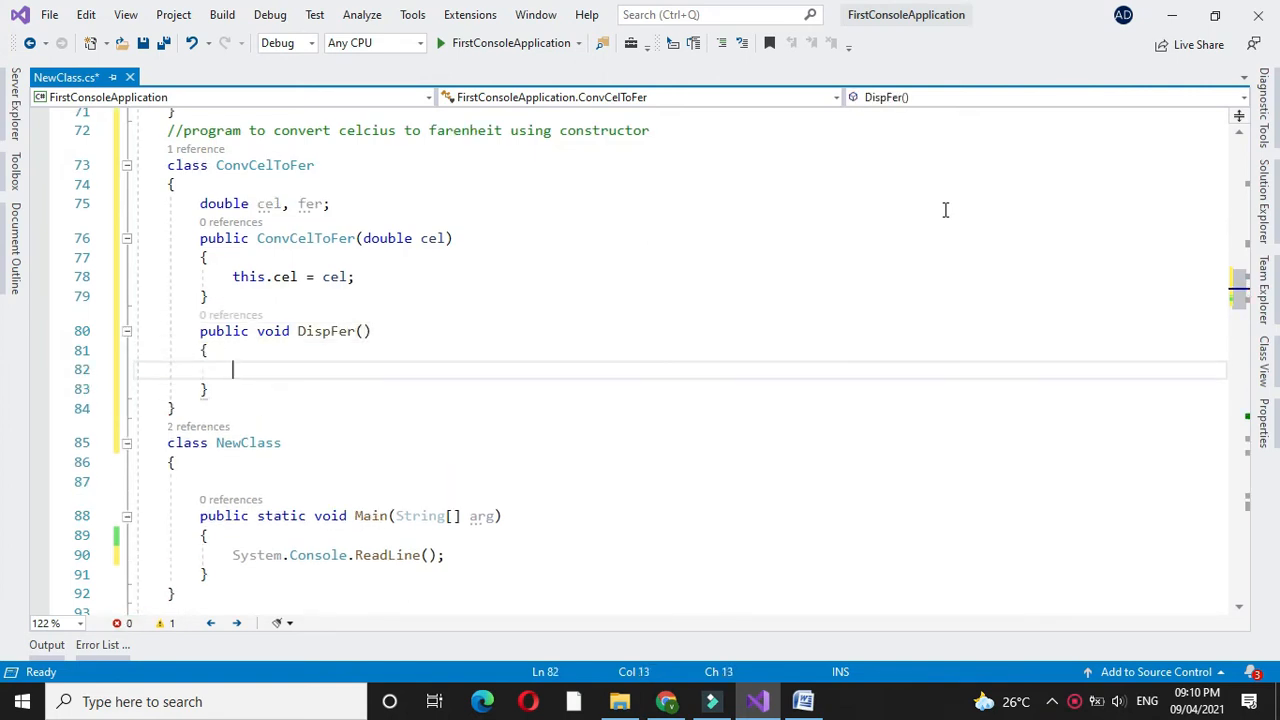
{"action": "type", "text": "fer"}
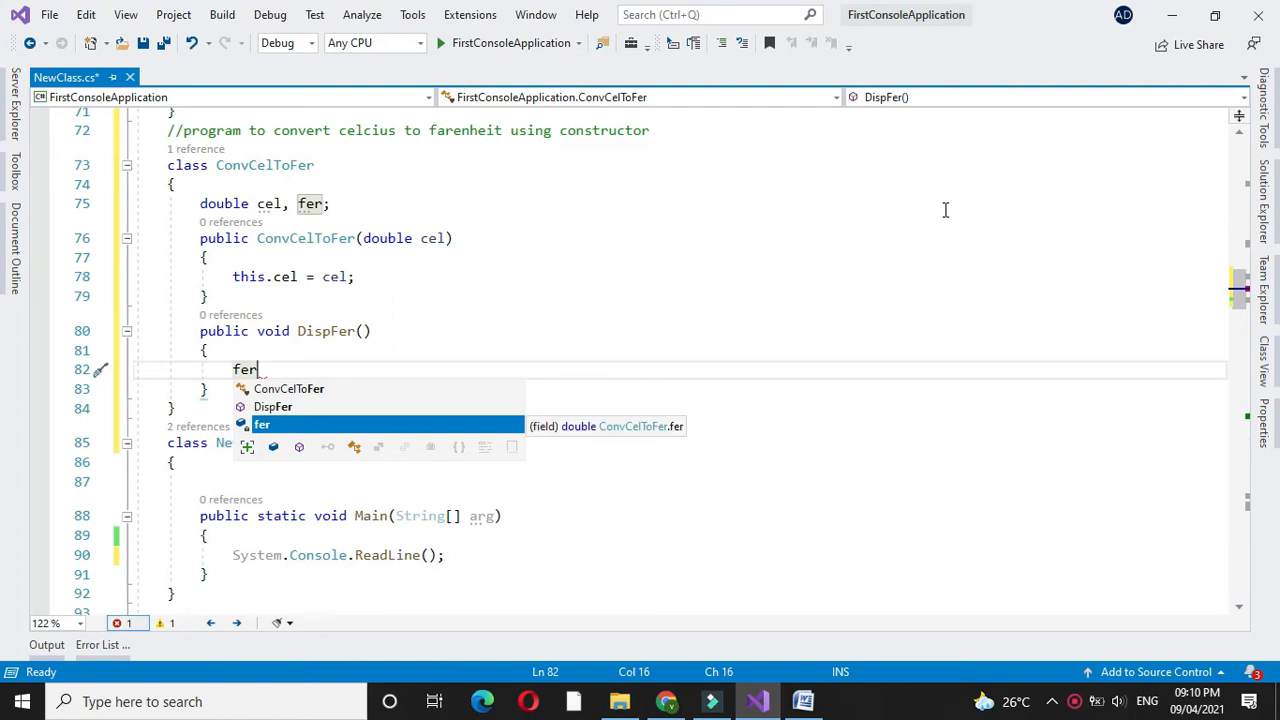
{"action": "type", "text": "=()"}
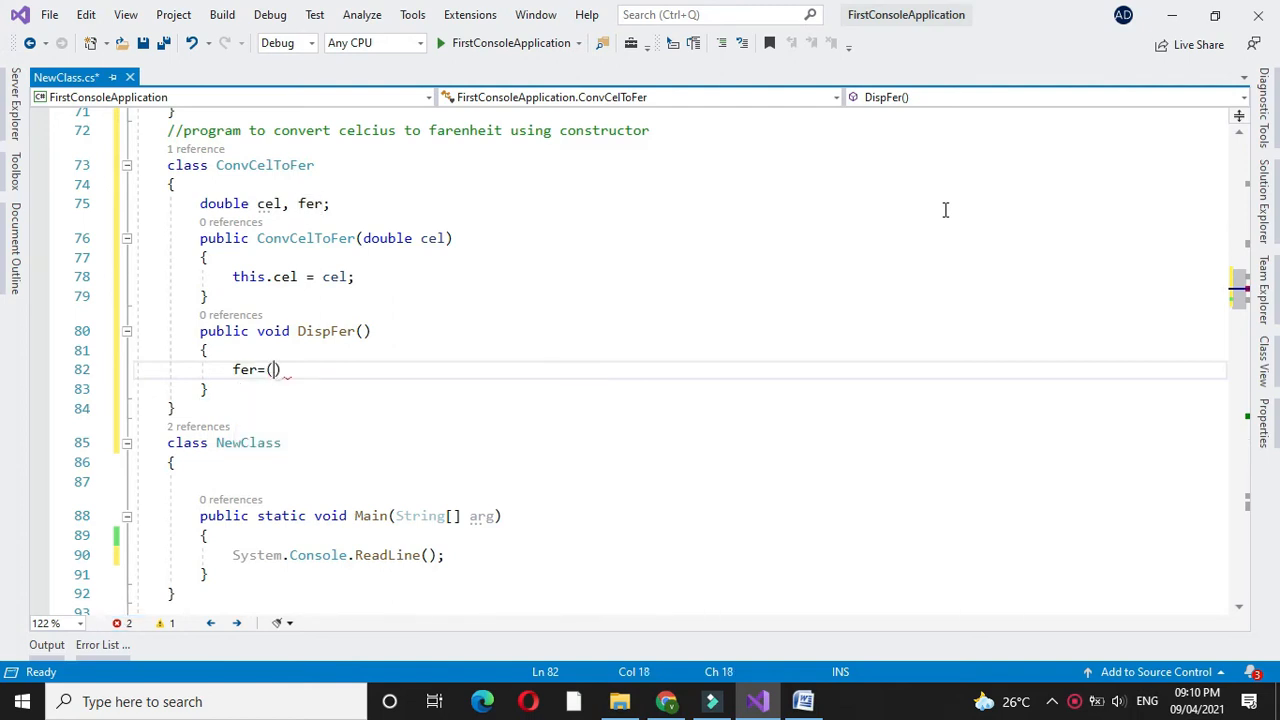
{"action": "type", "text": "cel*"}
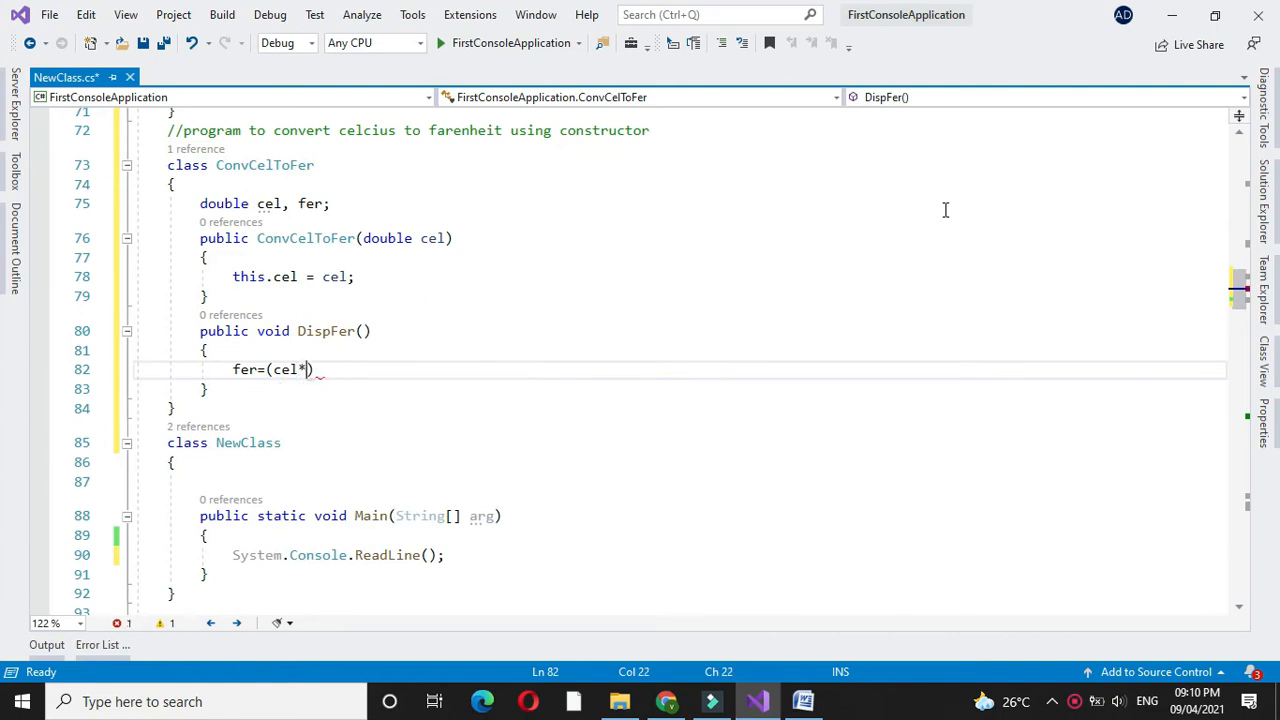
{"action": "type", "text": "1."}
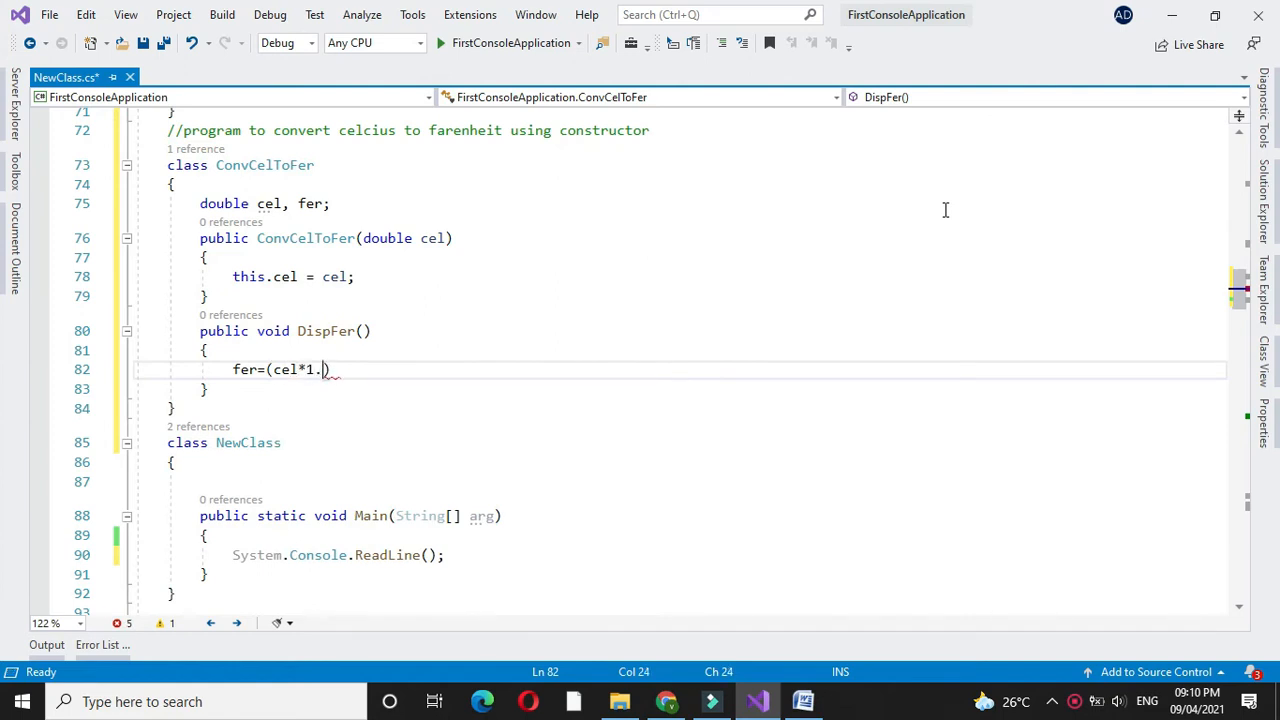
{"action": "type", "text": "8"}
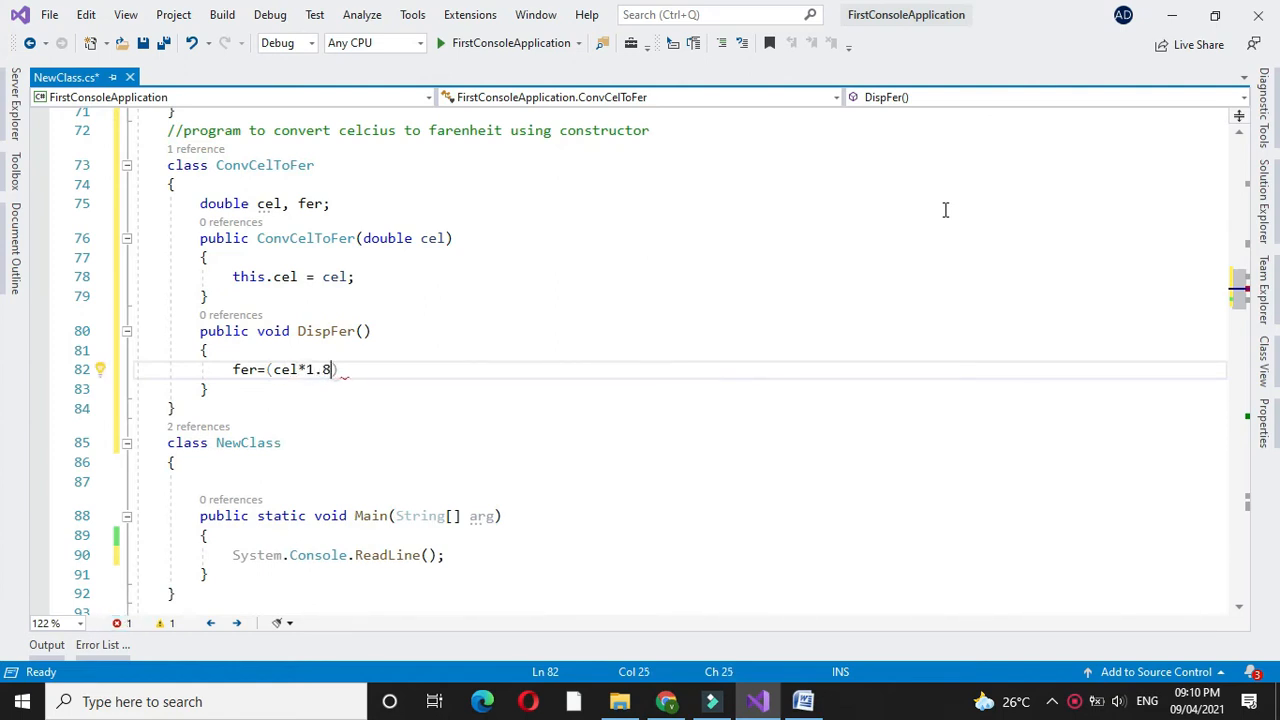
{"action": "type", "text": "+ 32;"}
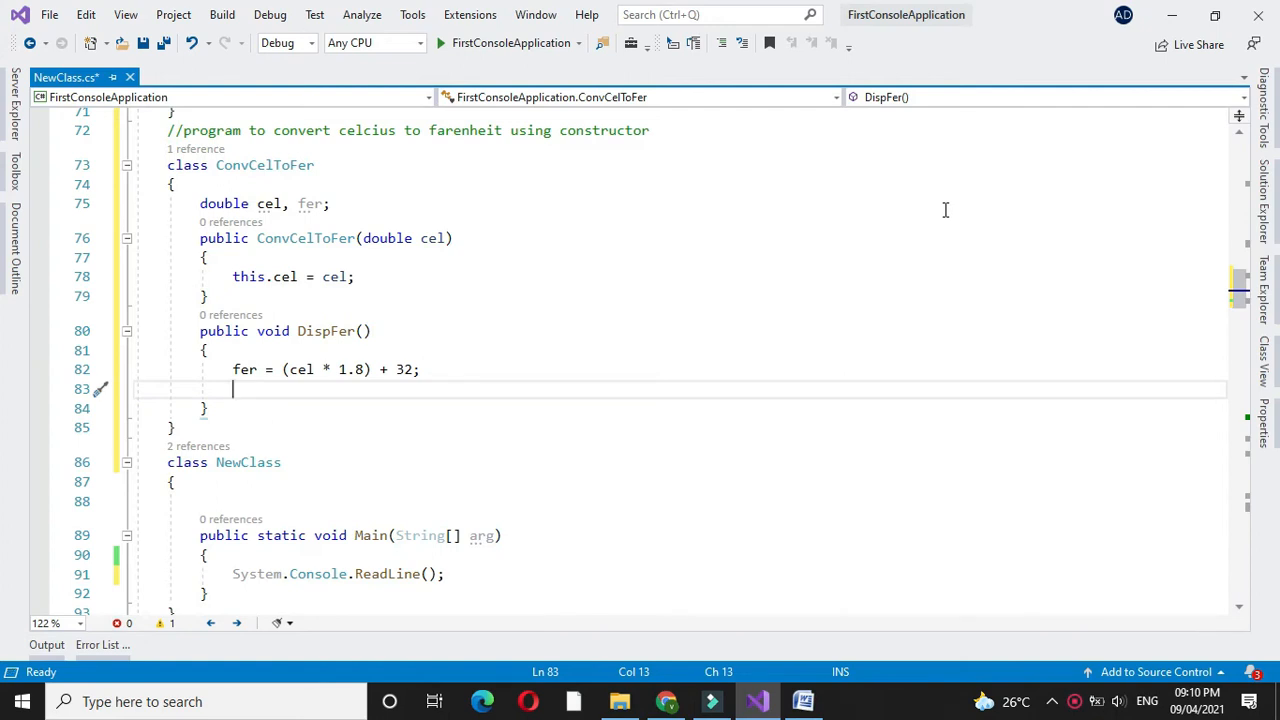
Print "Temperature In Celcius {0} = {1} Farenheit" with cel and fer.
{"action": "type", "text": "Console.WriteLine(\""}
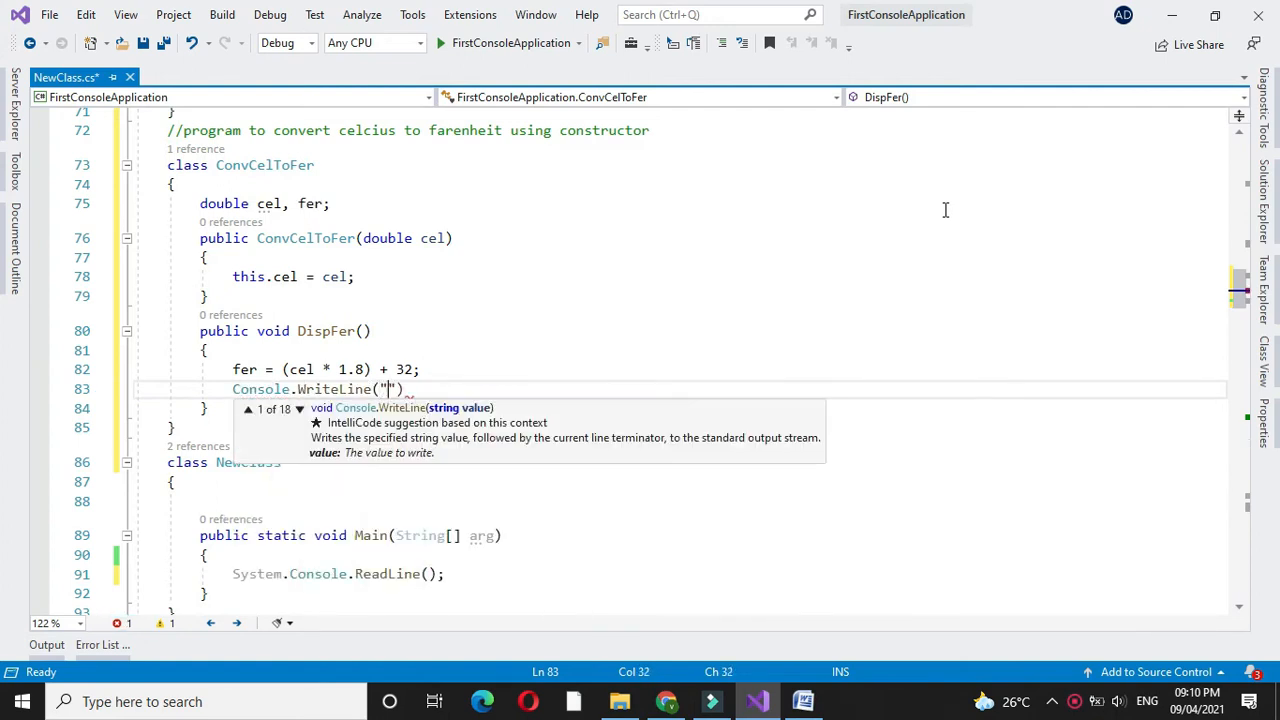
{"action": "type", "text": "Temperature In Celcius {0}"}
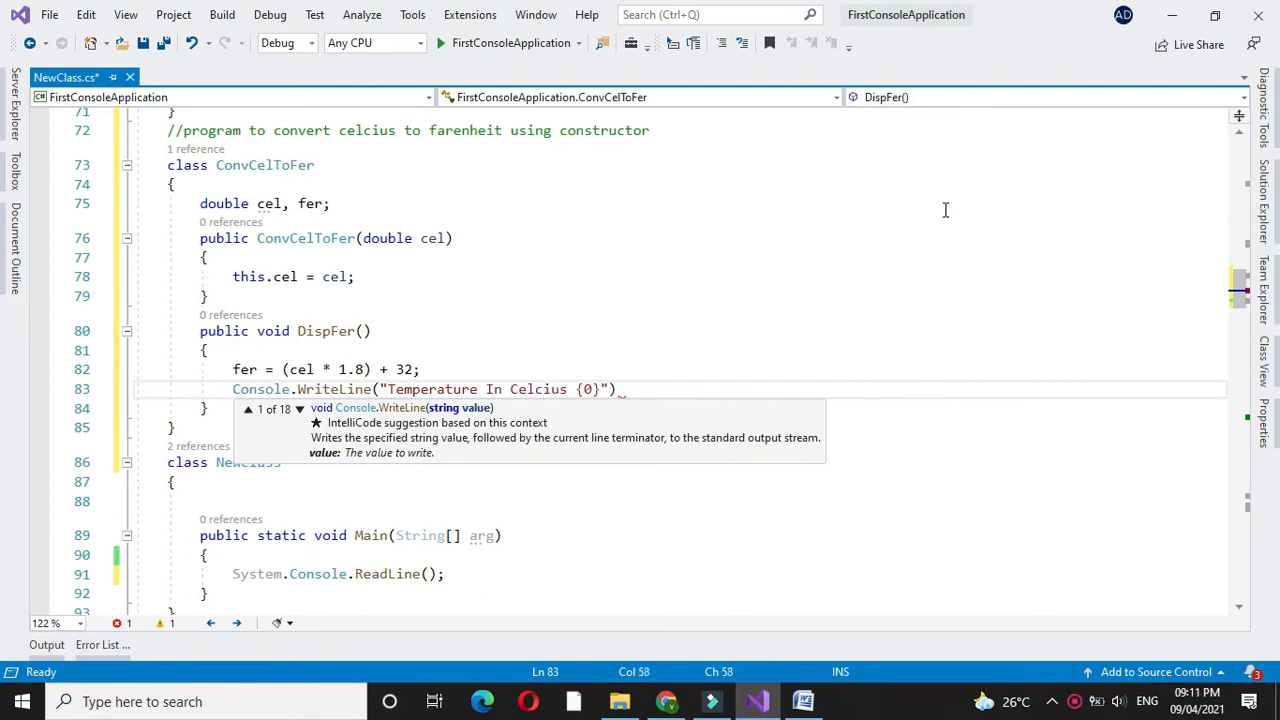
{"action": "type", "text": "= {1} Farenheit"}
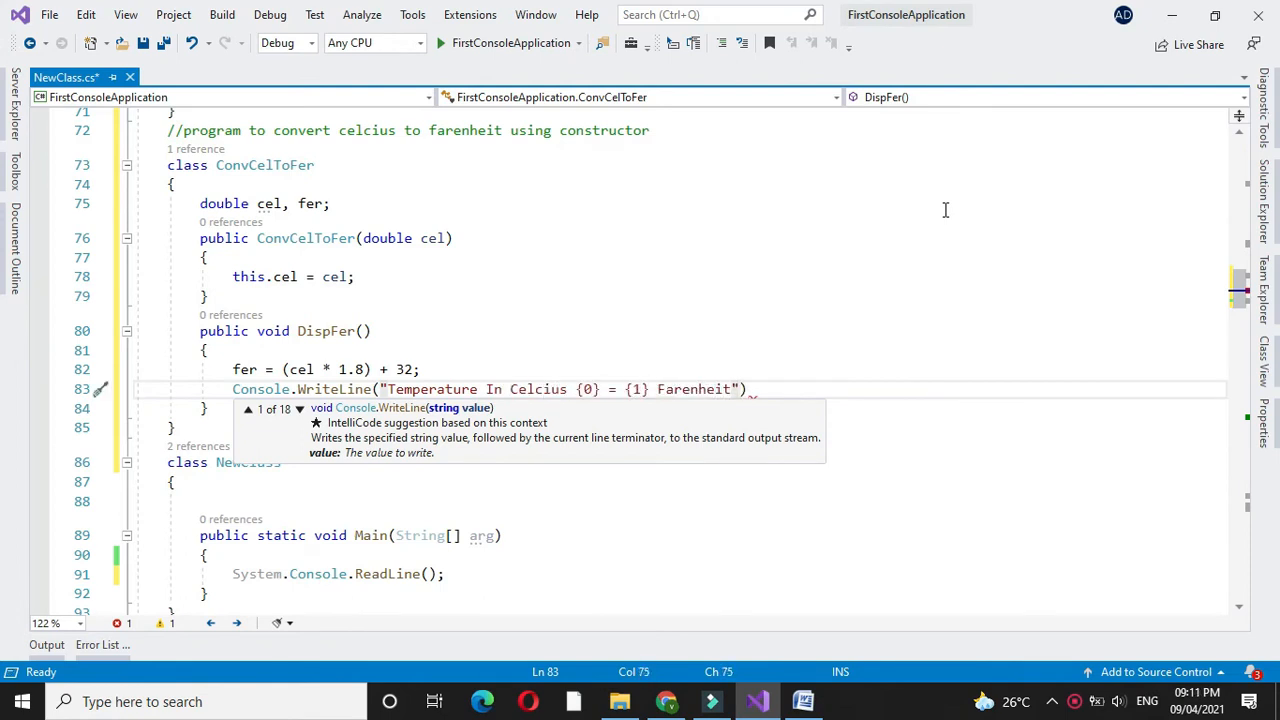
{"action": "type", "text": ", cel, fer);"}
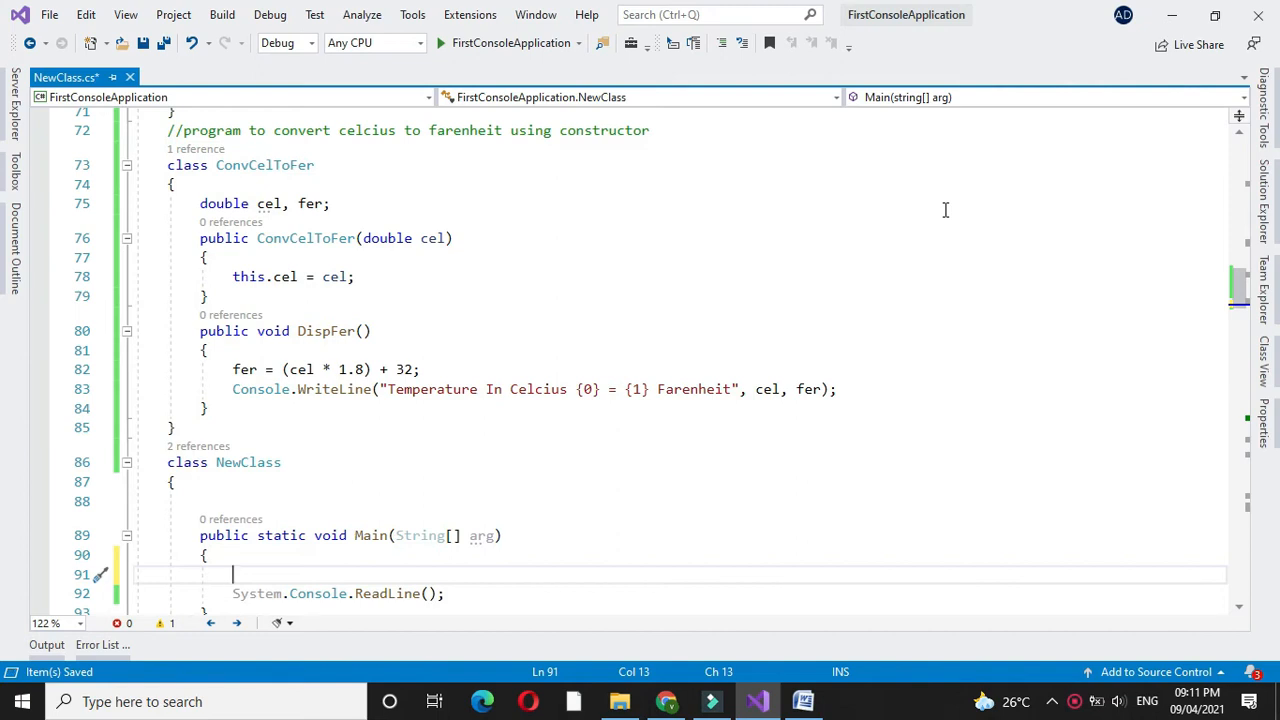
In Main, declare double cel and prompt "Enter Temperature in Celcius".
{"action": "type", "text": "d"}
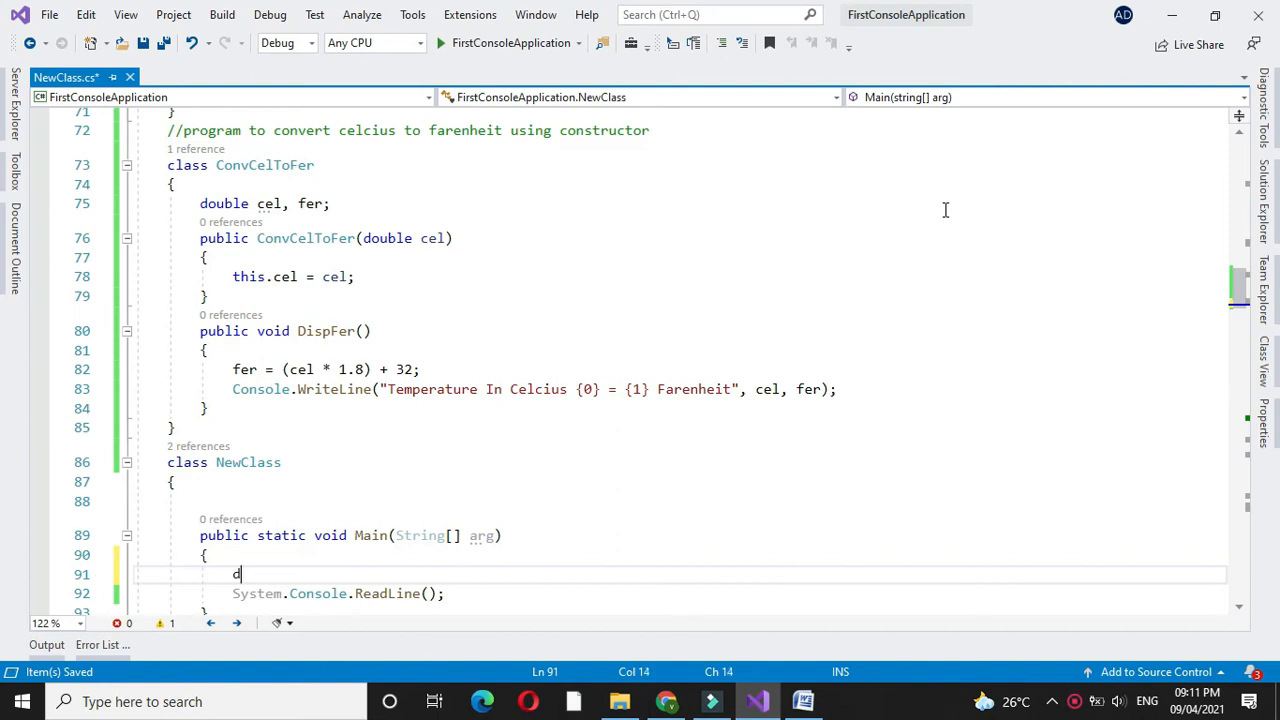
{"action": "type", "text": "ouble ce"}
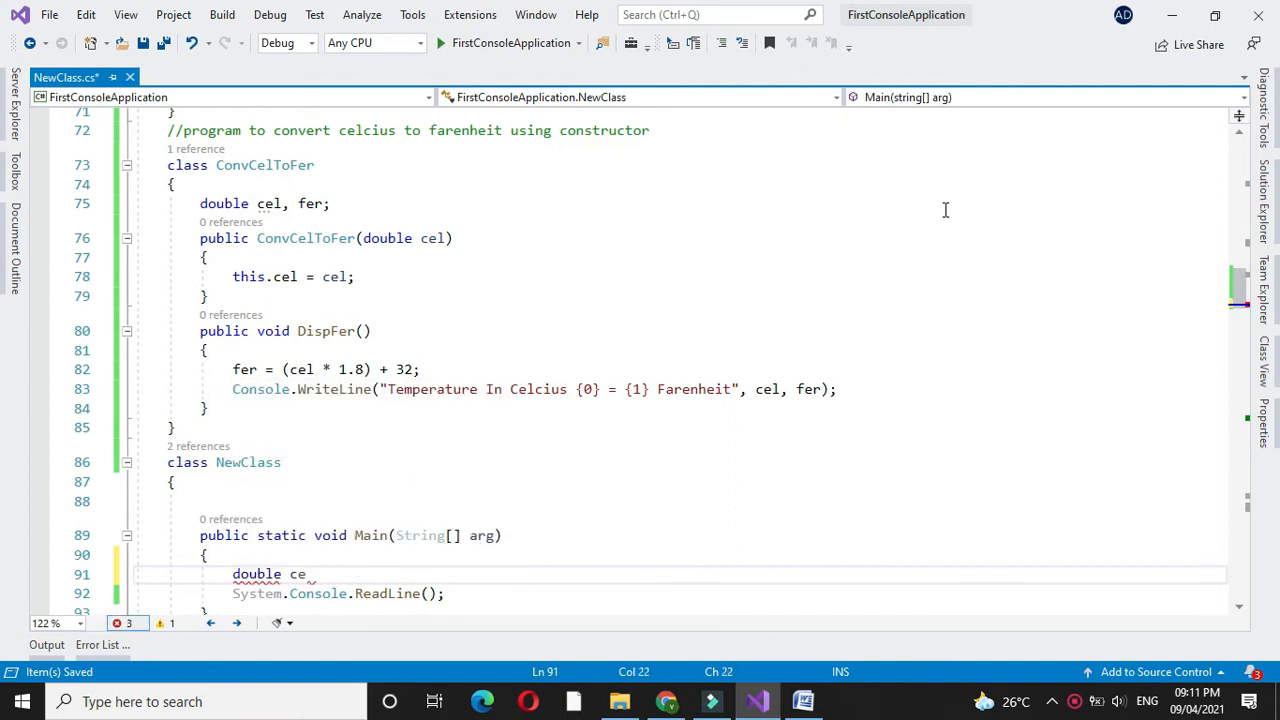
{"action": "type", "text": ";"}
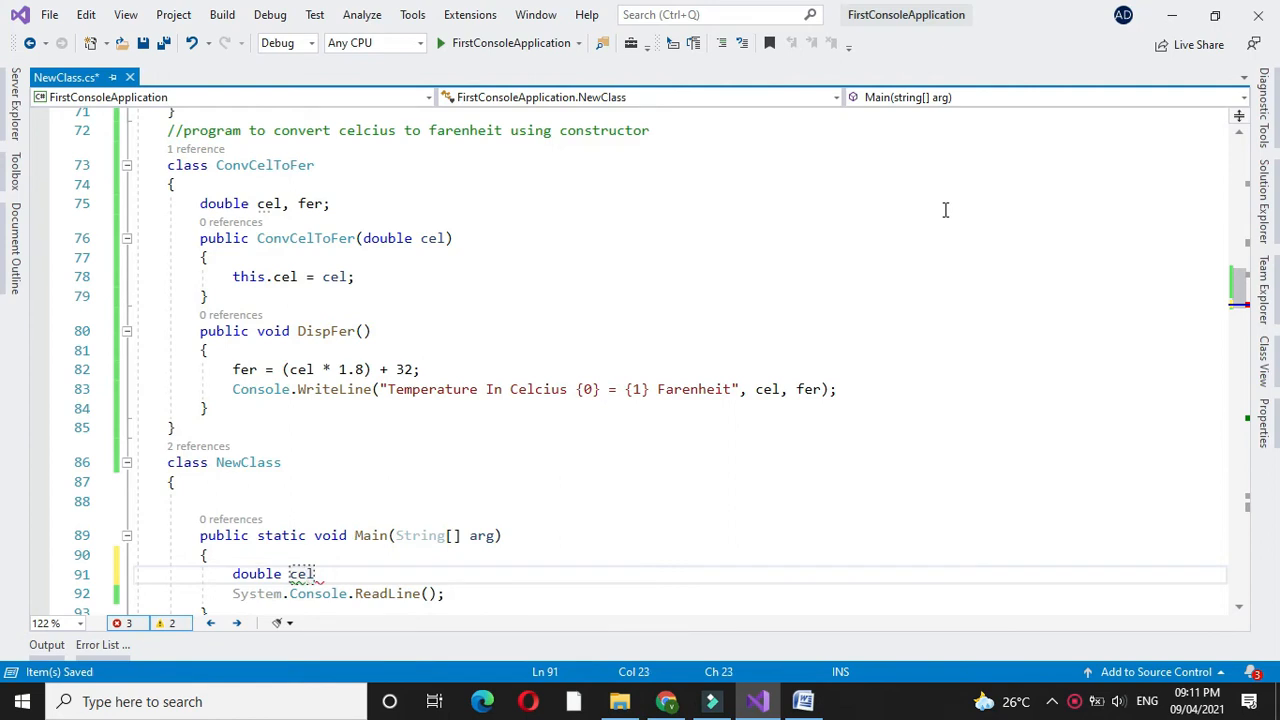
{"action": "type", "text": "cons"}
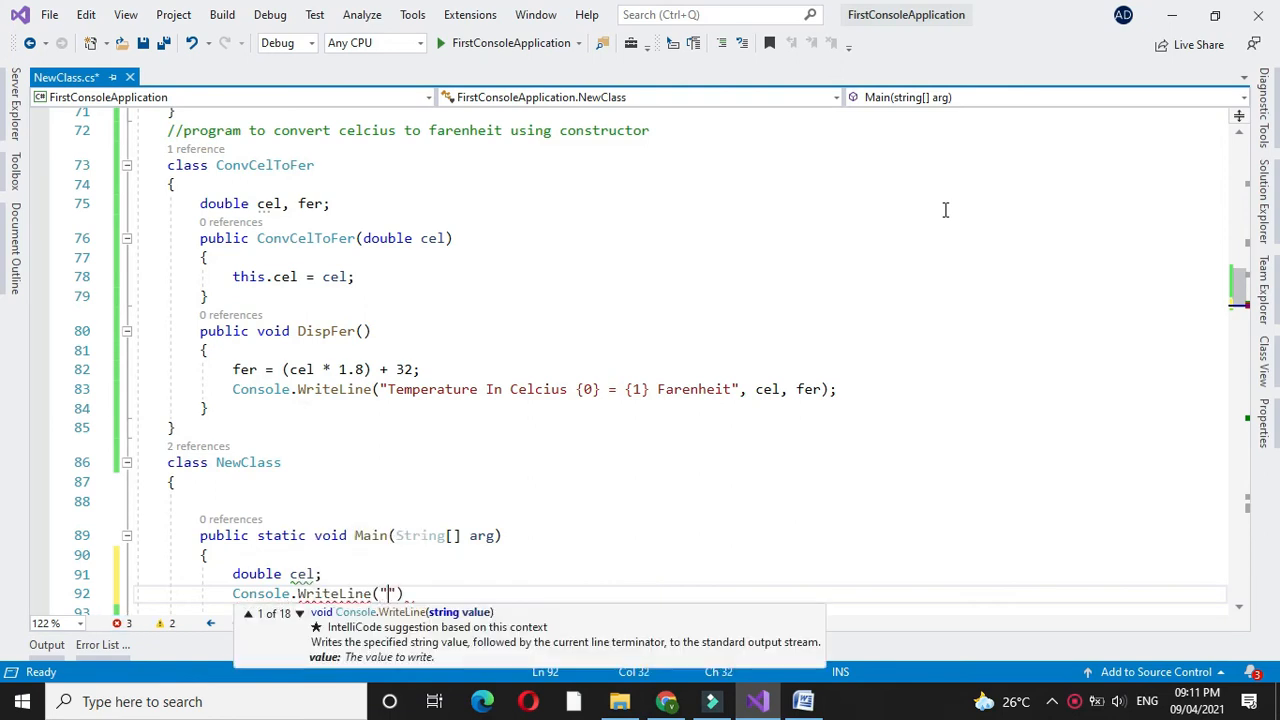
{"action": "type", "text": "Enter Te"}
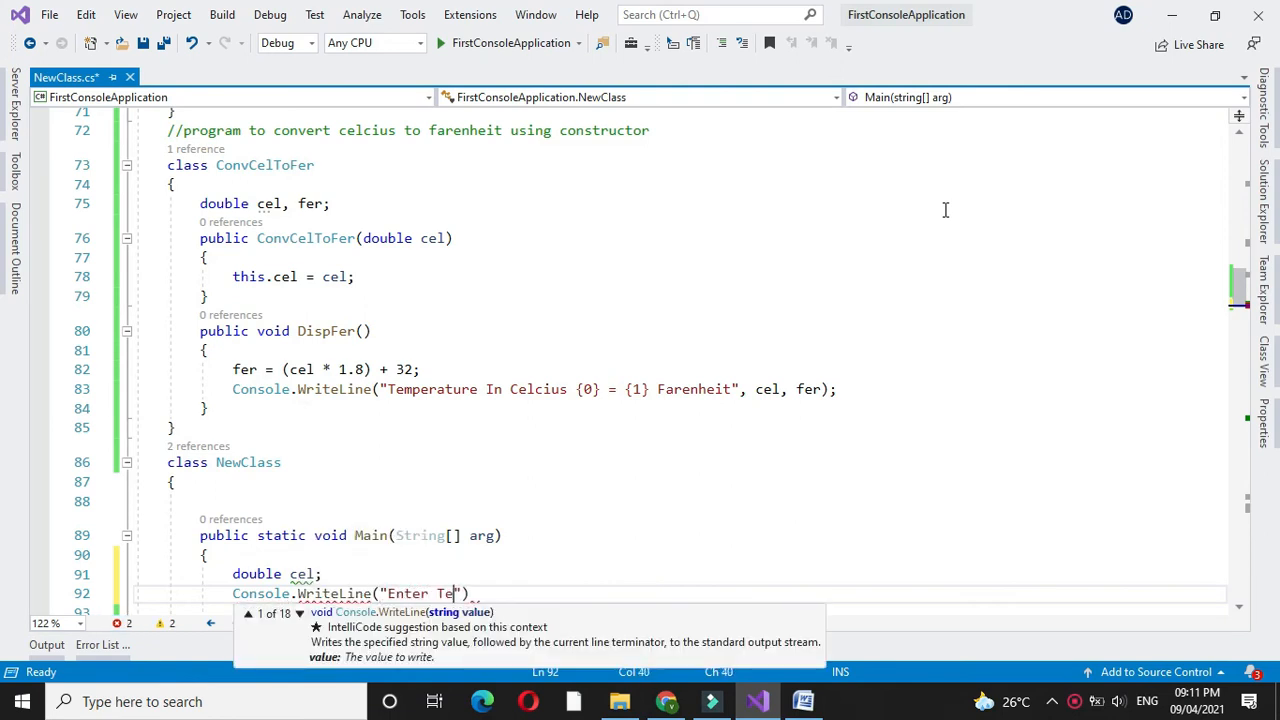
{"action": "type", "text": "mperature i"}
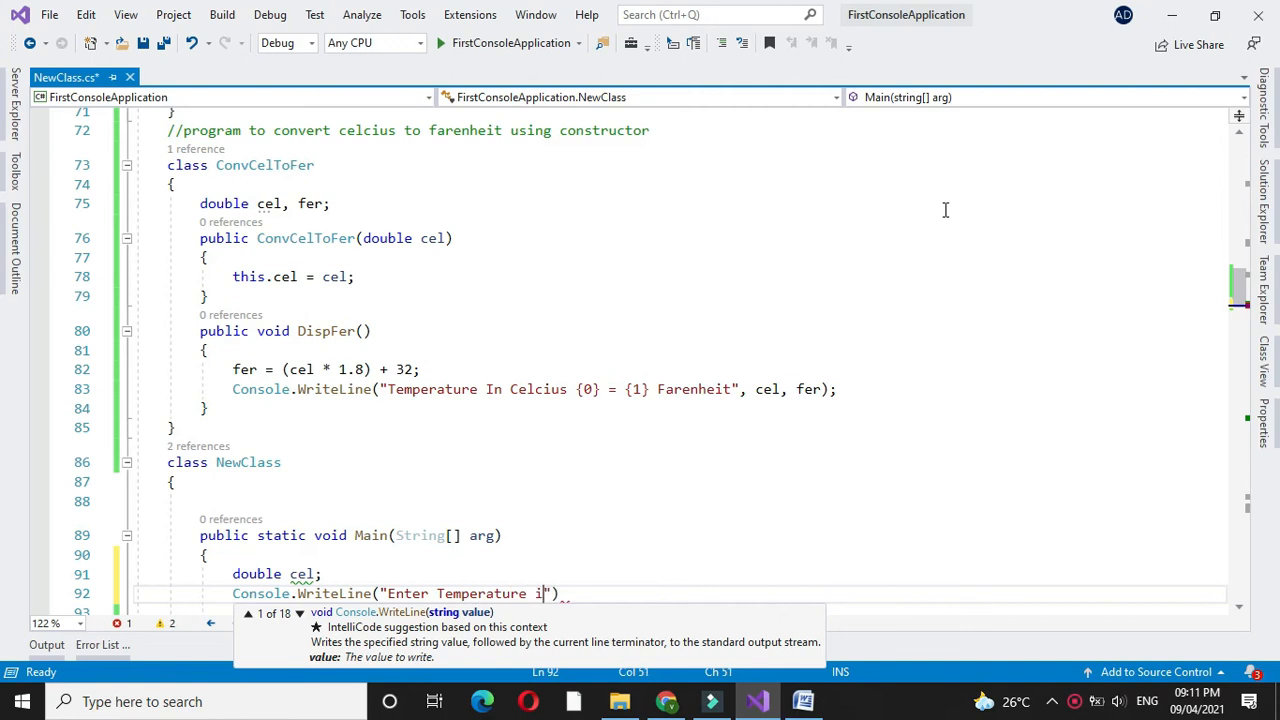
{"action": "type", "text": "n Celcius"}
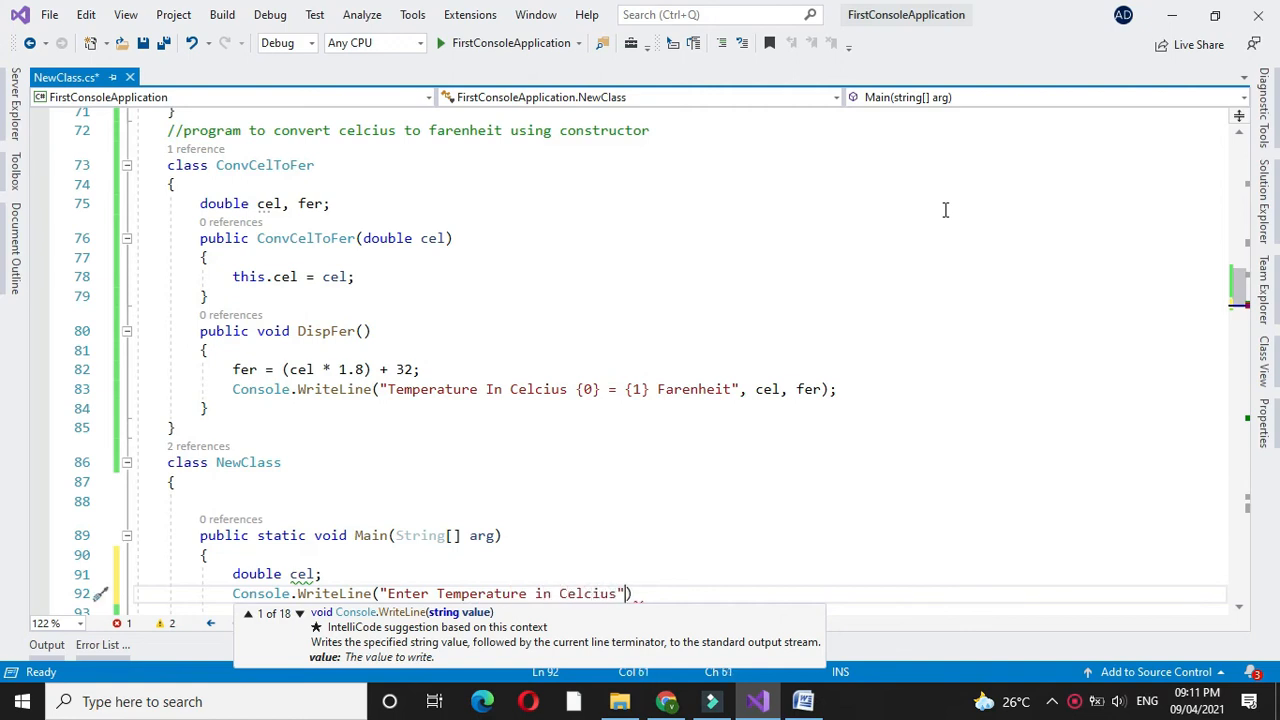
Read cel from the console using Convert.ToDouble(Console.ReadLine()).
{"action": "type", "text": "cel=c"}
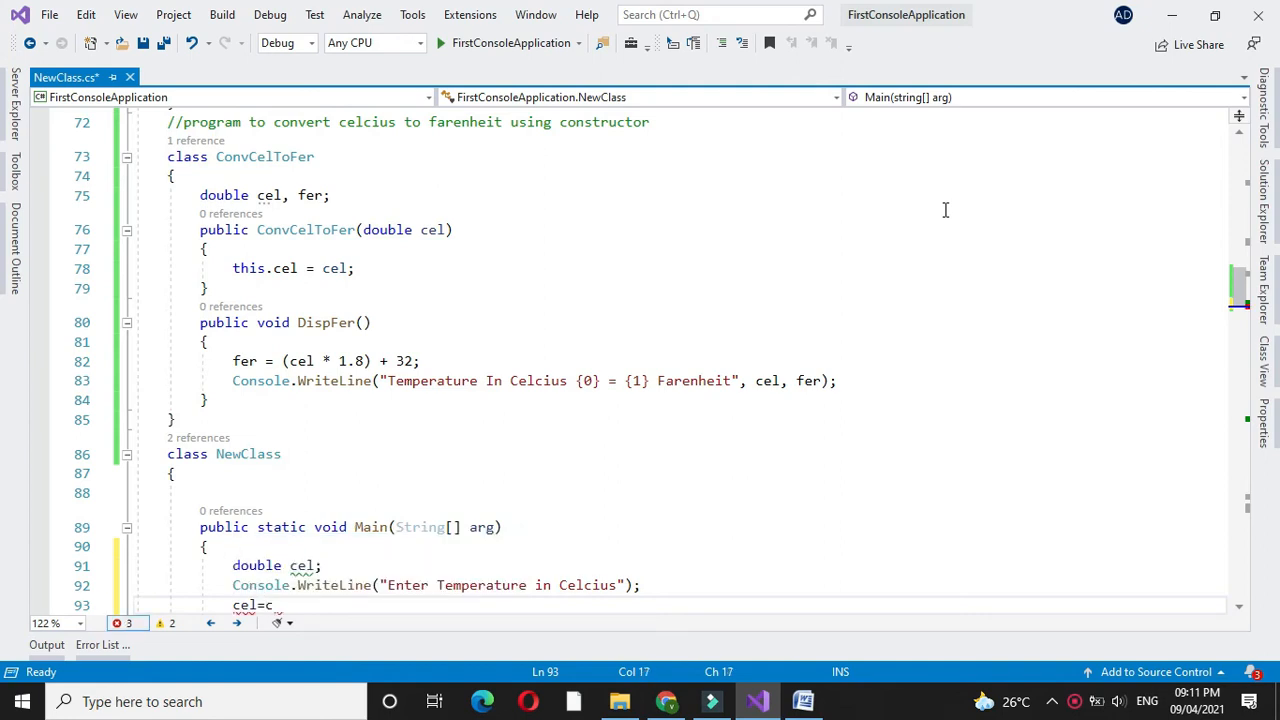
{"action": "type", "text": "onvert"}
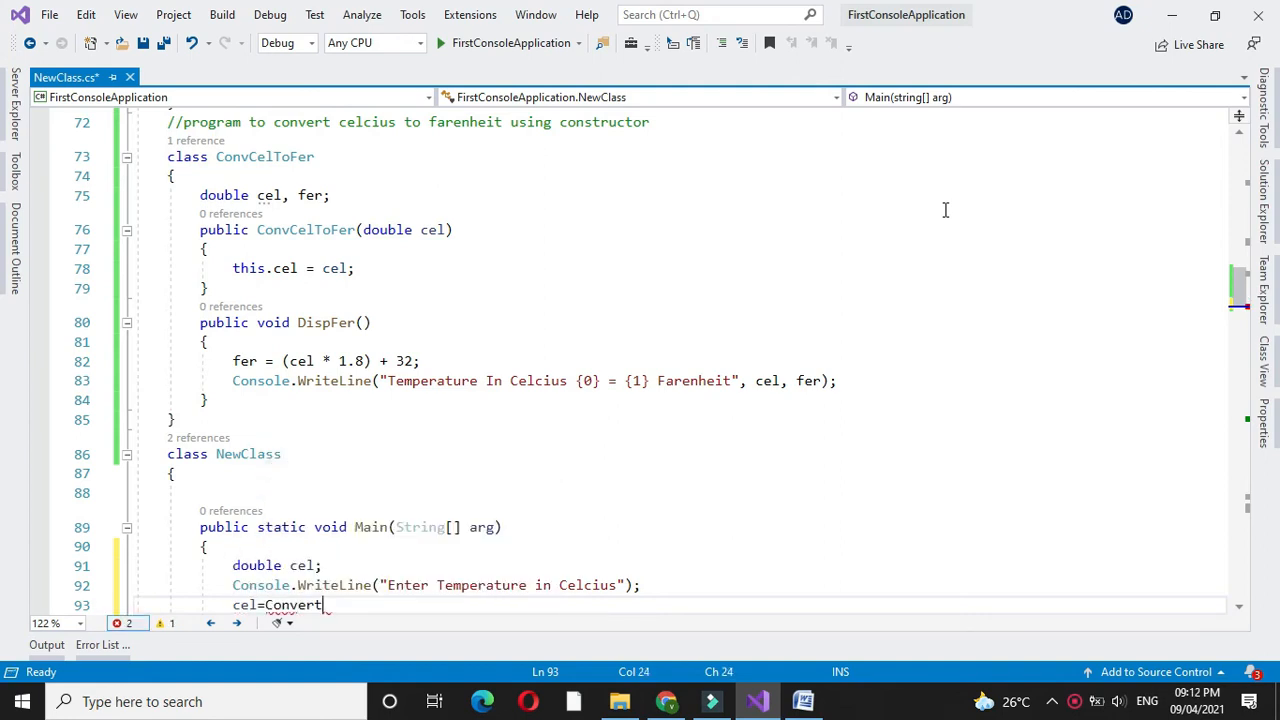
{"action": "type", "text": ".ToDouble(console.ReadLine());"}
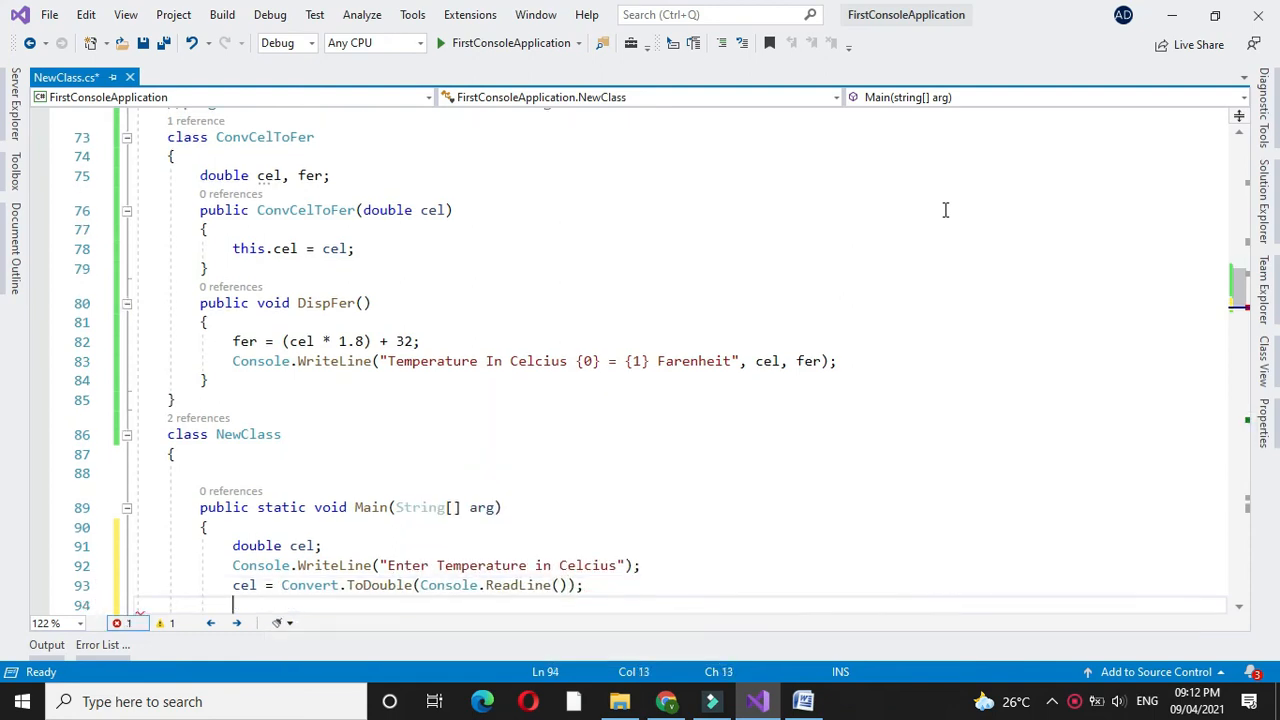
{"action": "type", "text": "co"}
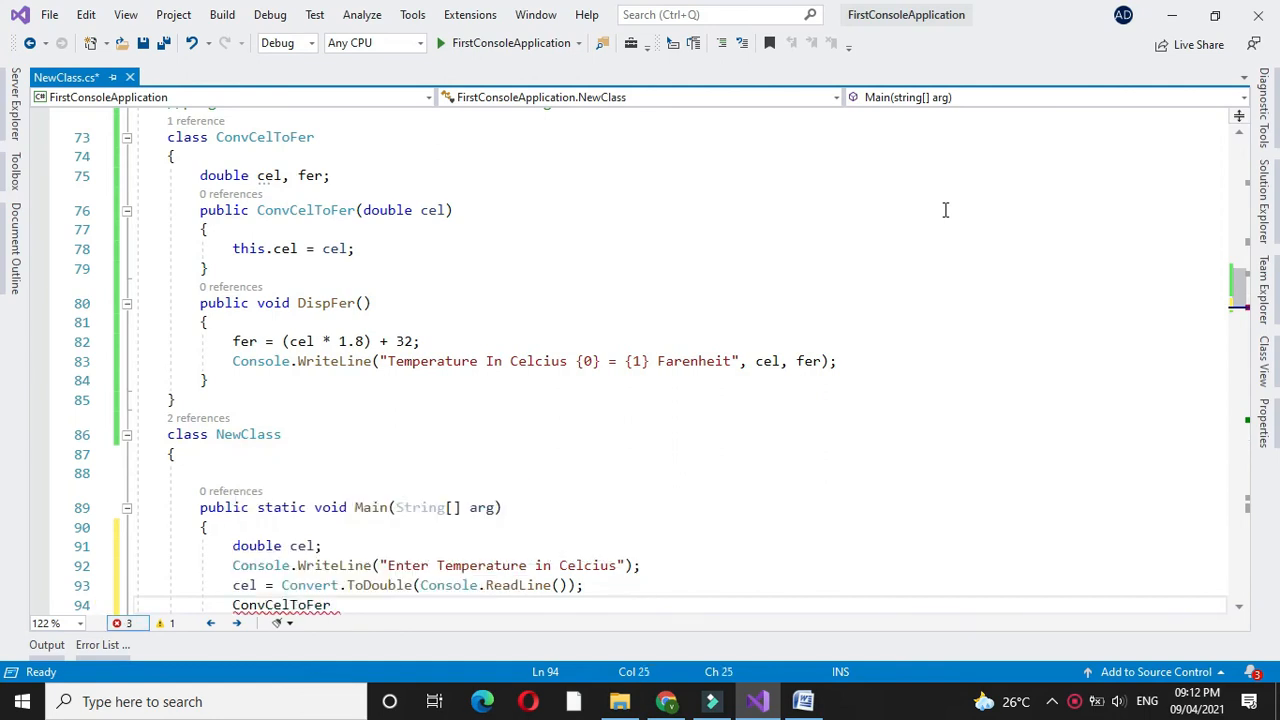
Create c = new ConvCelToFer(cel) and call c.DispFer().
{"action": "type", "text": "c=new ConvCelToFer"}
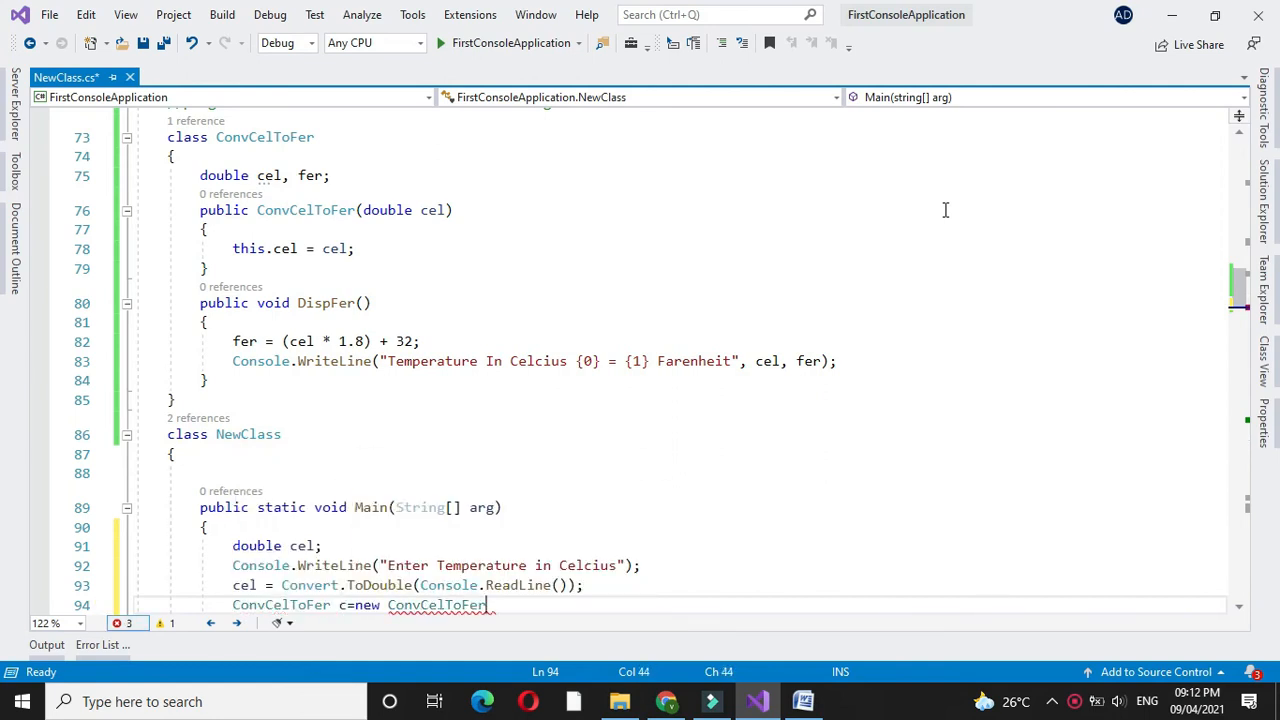
{"action": "type", "text": "(cel"}
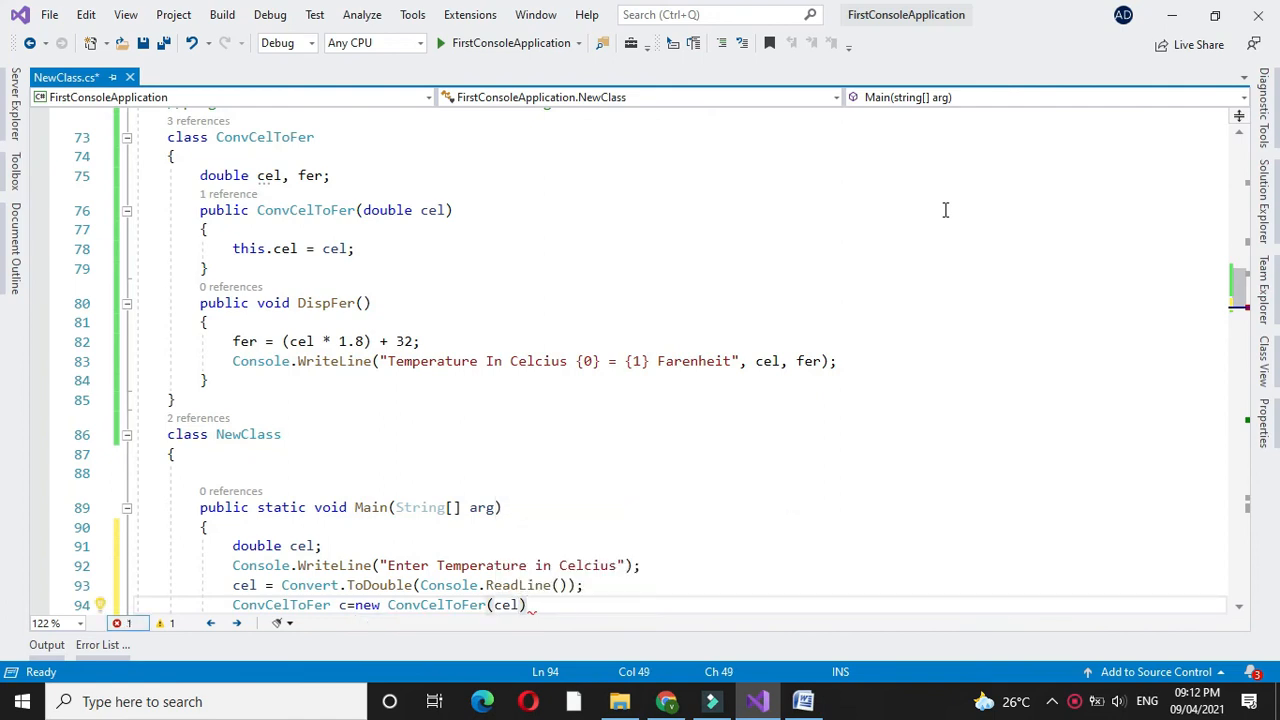
{"action": "type", "text": "c."}
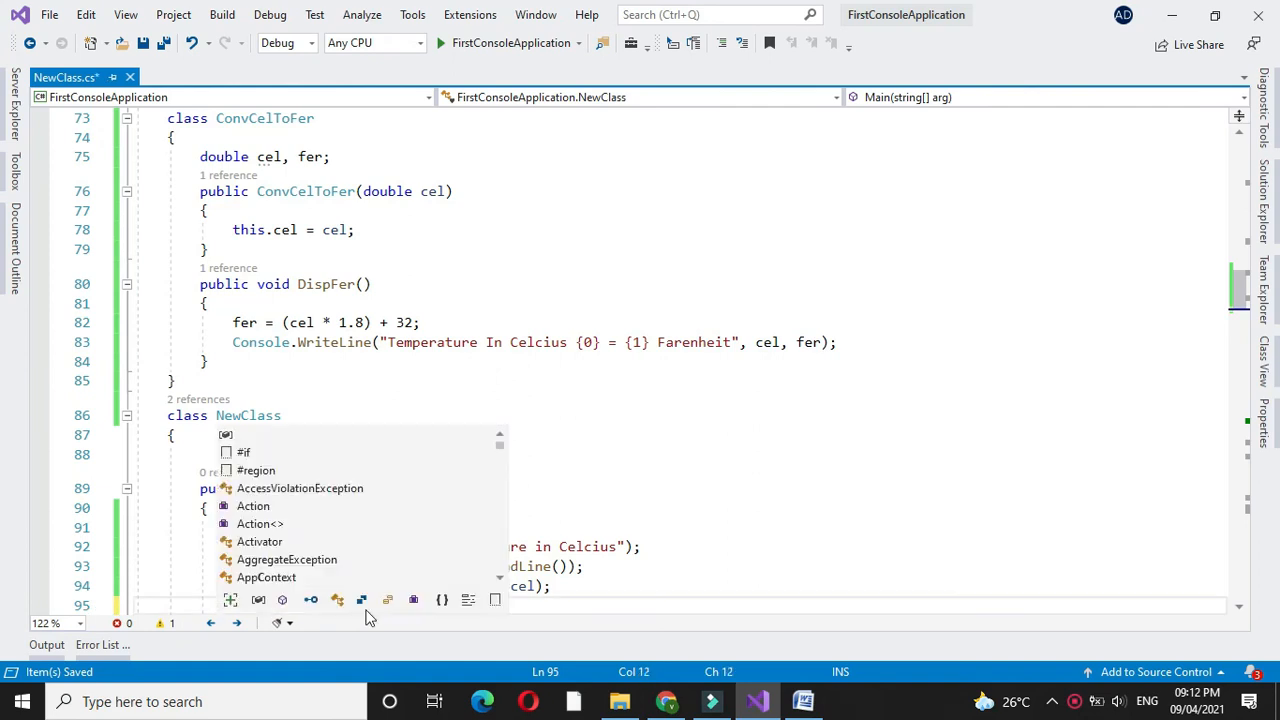
{"action": "type", "text": ".d"}
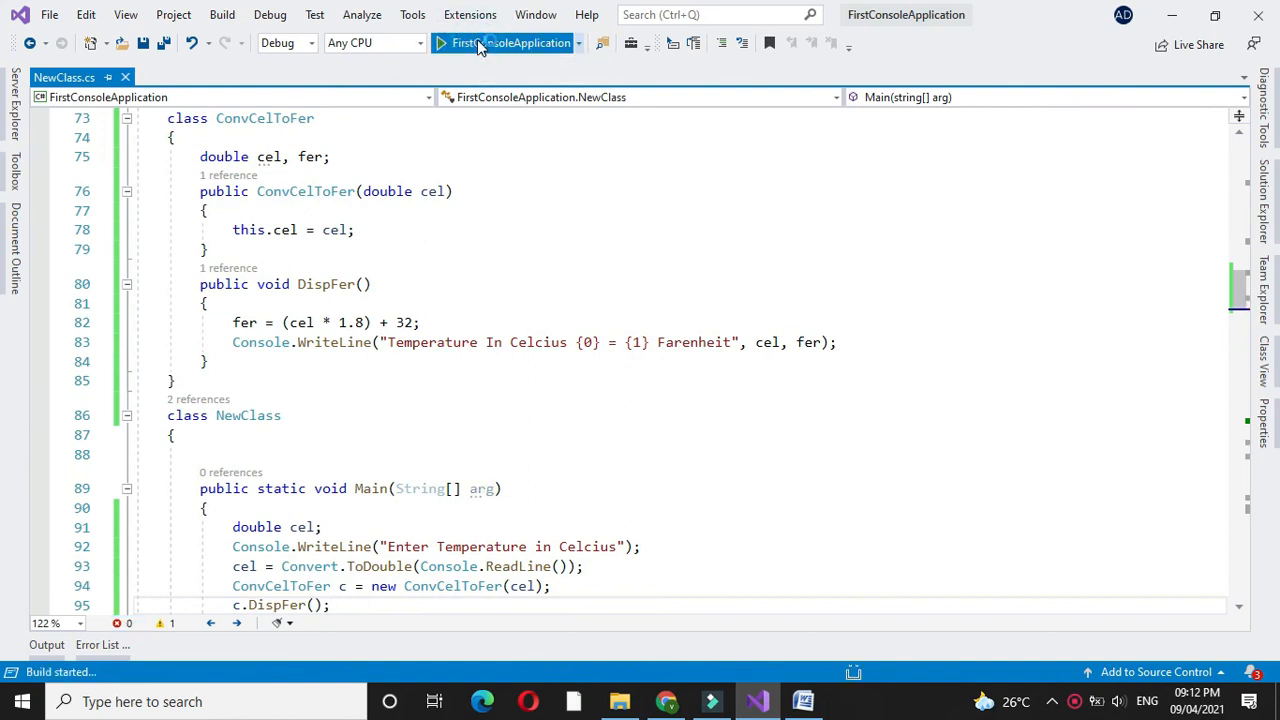
Run the program and enter 32 Celsius in the console.
{"action": "left_click", "coordinate": [509, 43]}
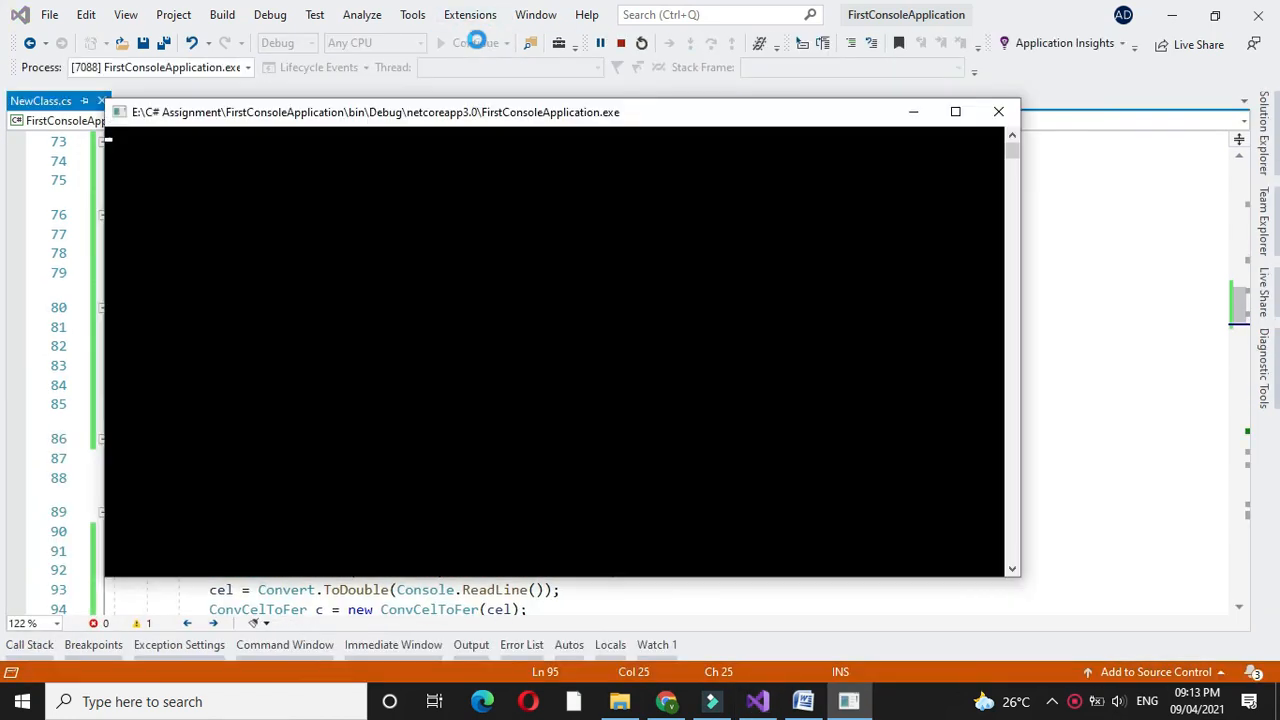
{"action": "left_click", "coordinate": [479, 42]}
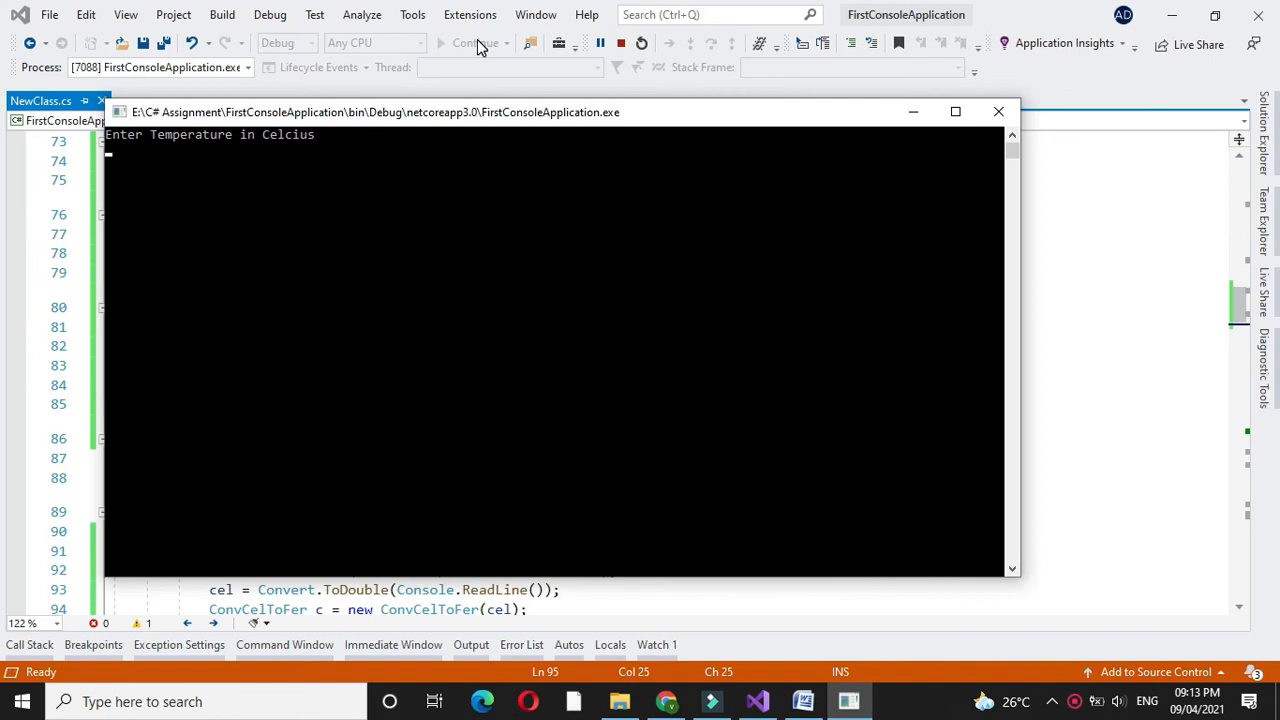
{"action": "type", "text": "32"}
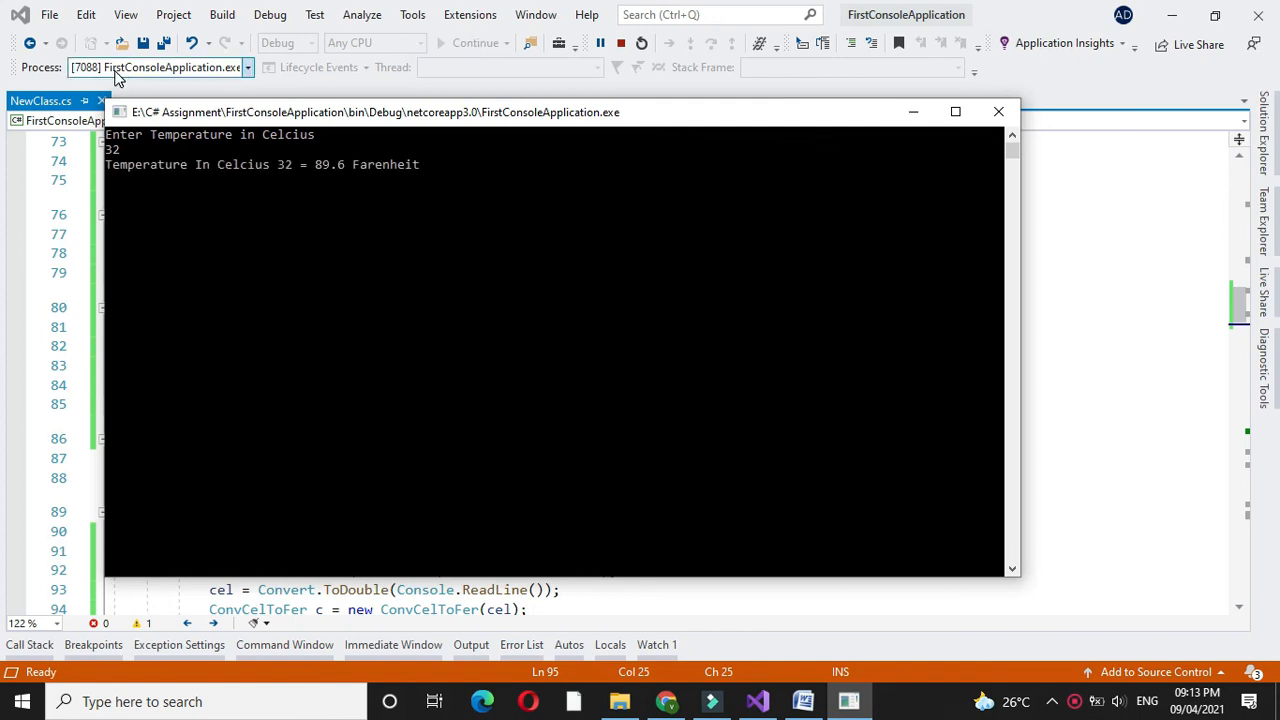
{"action": "mouse_move", "coordinate": [275, 180]}
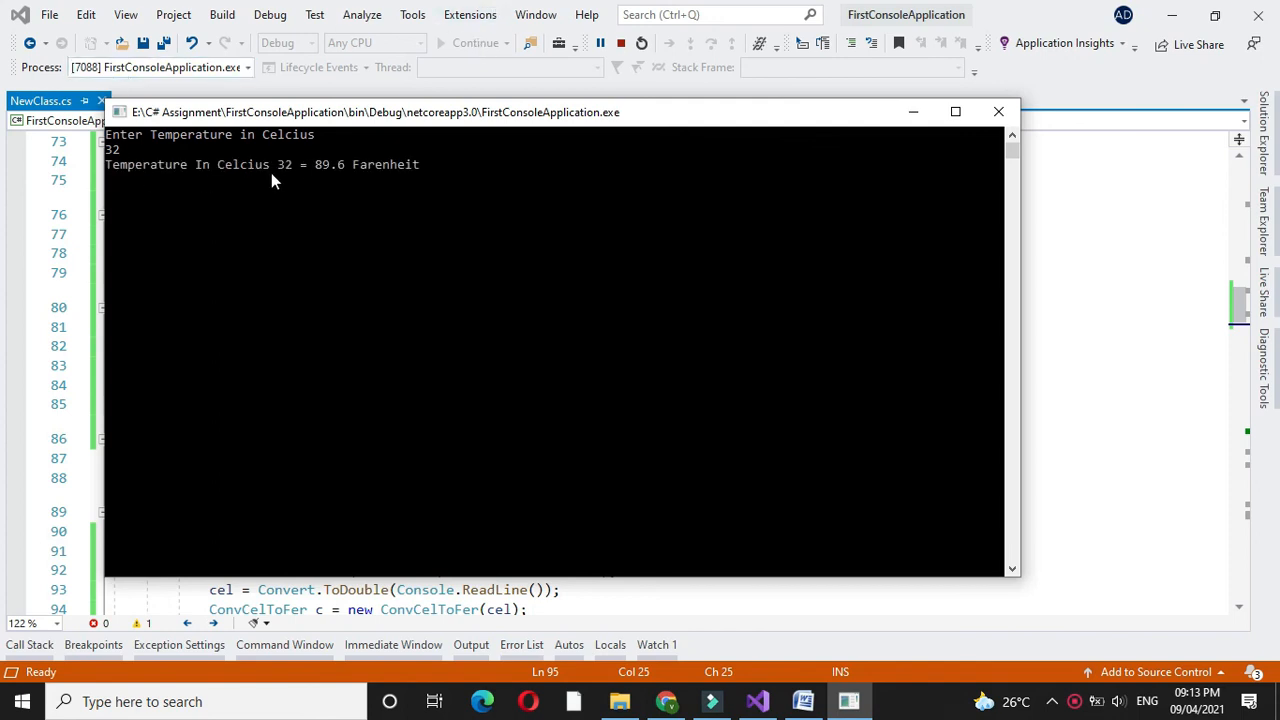
{"action": "mouse_move", "coordinate": [300, 179]}
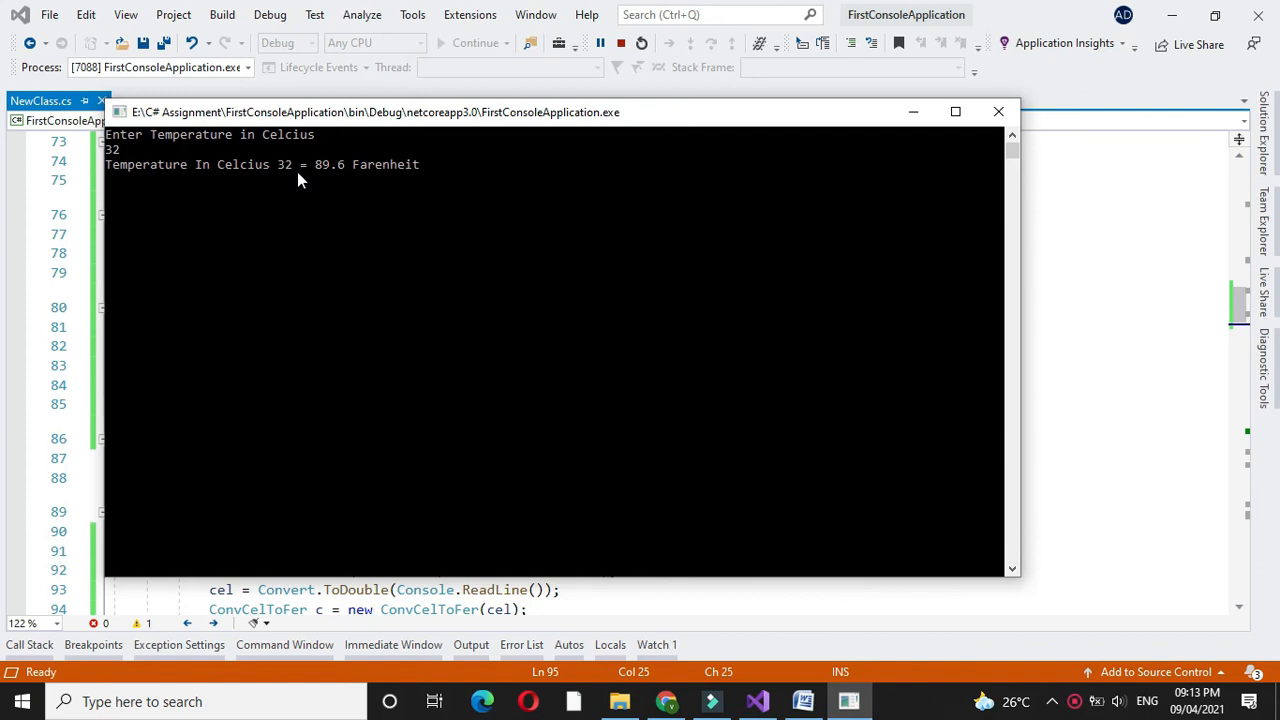